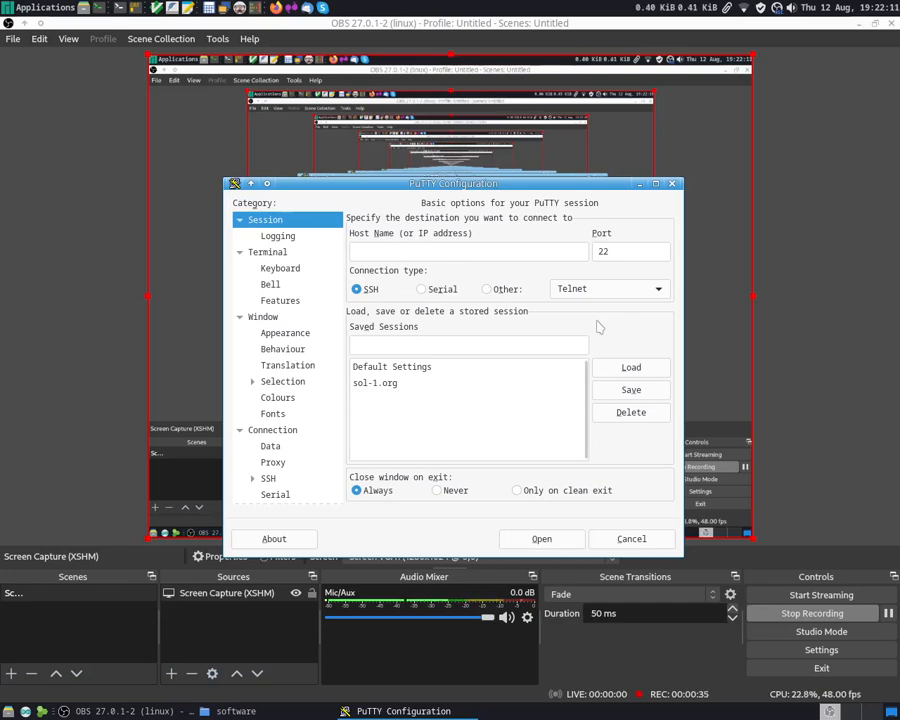
# Load the saved sol-1.org session and check host SOL-1.ORG on port 51515 over Telnet.
pyautogui.click(376, 384)
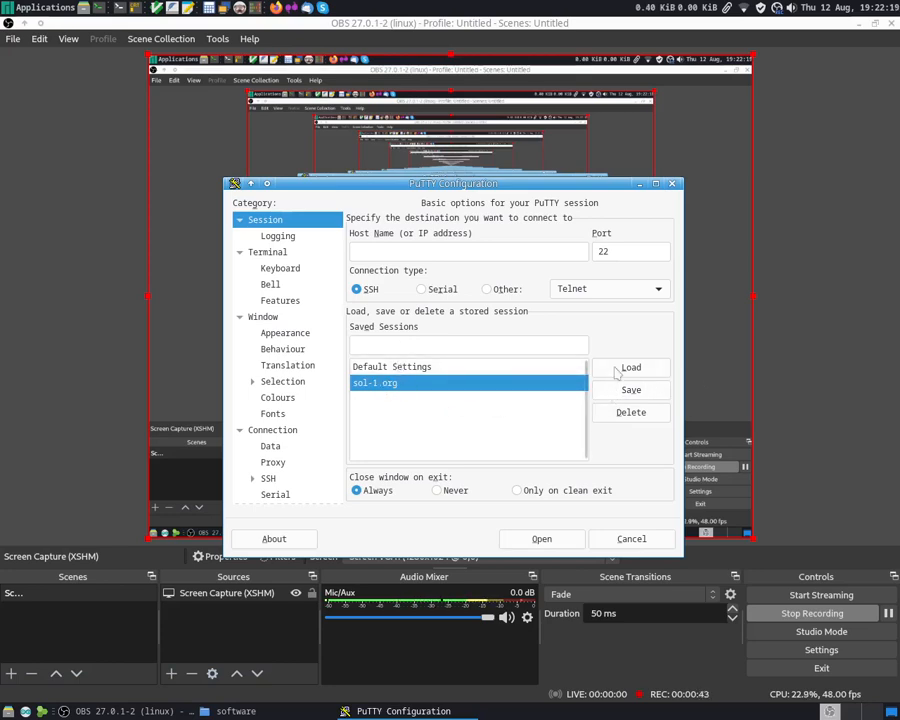
pyautogui.click(632, 368)
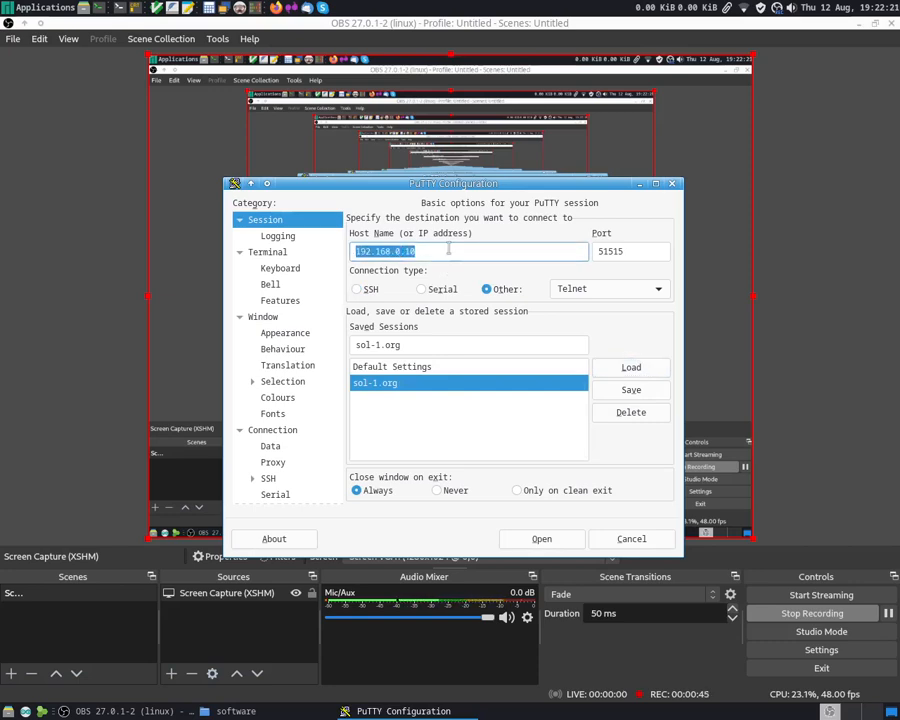
pyautogui.write('SOL-1.ORG')
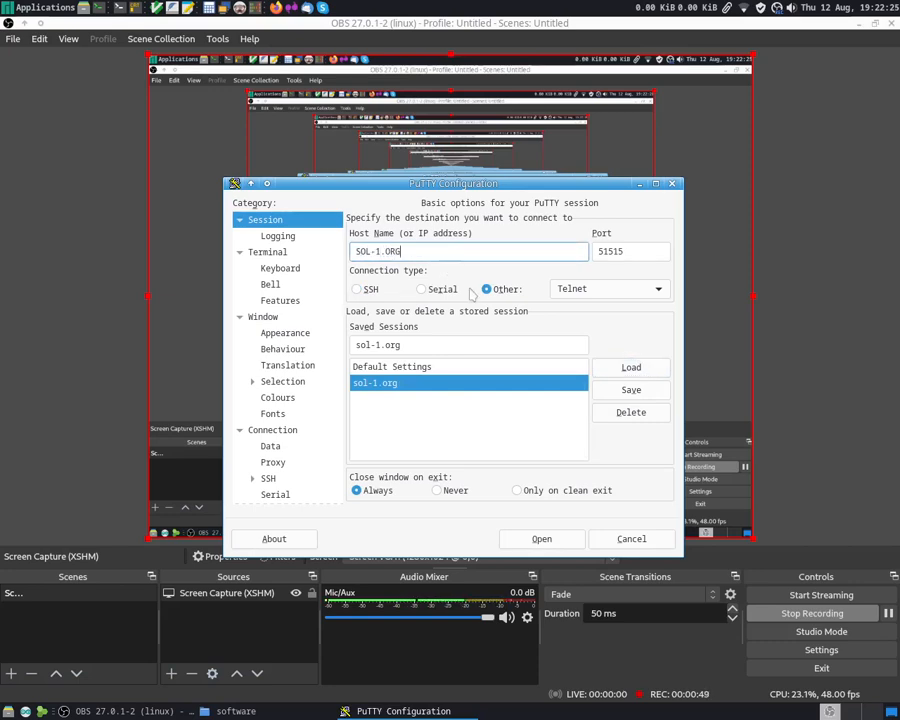
pyautogui.click(630, 252)
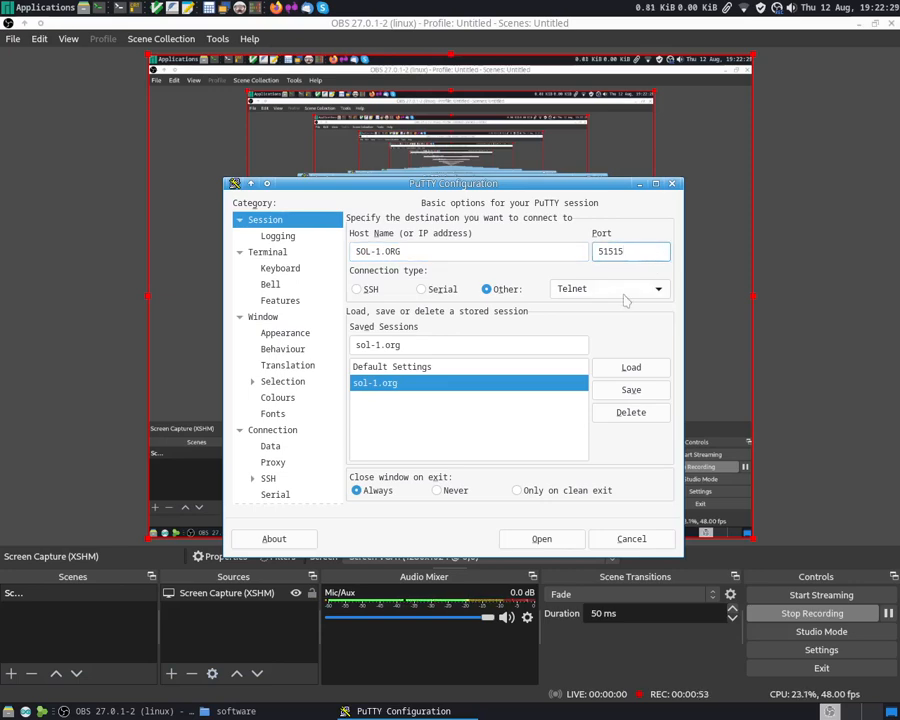
pyautogui.doubleClick(392, 252)
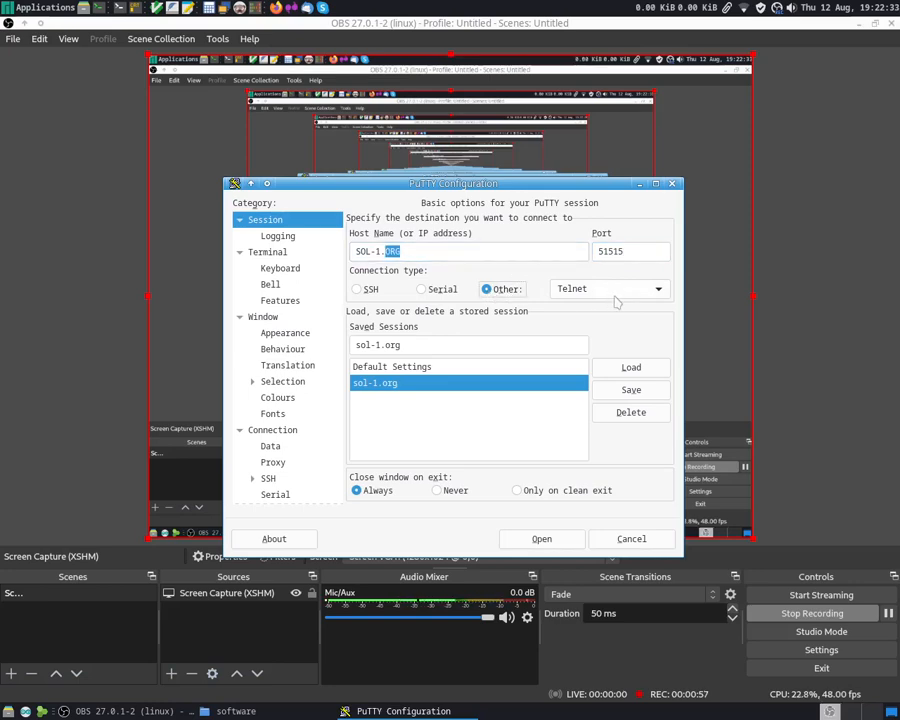
pyautogui.moveTo(652, 298)
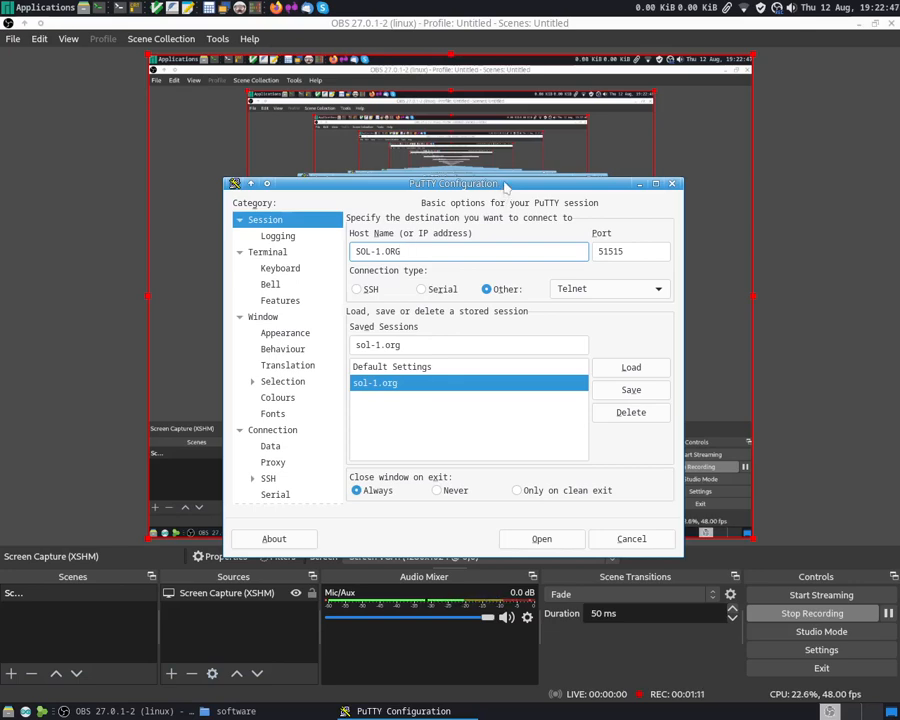
# Review Terminal local echo/line editing forced off and the 150×40 window with 2000 scrollback lines.
pyautogui.click(268, 252)
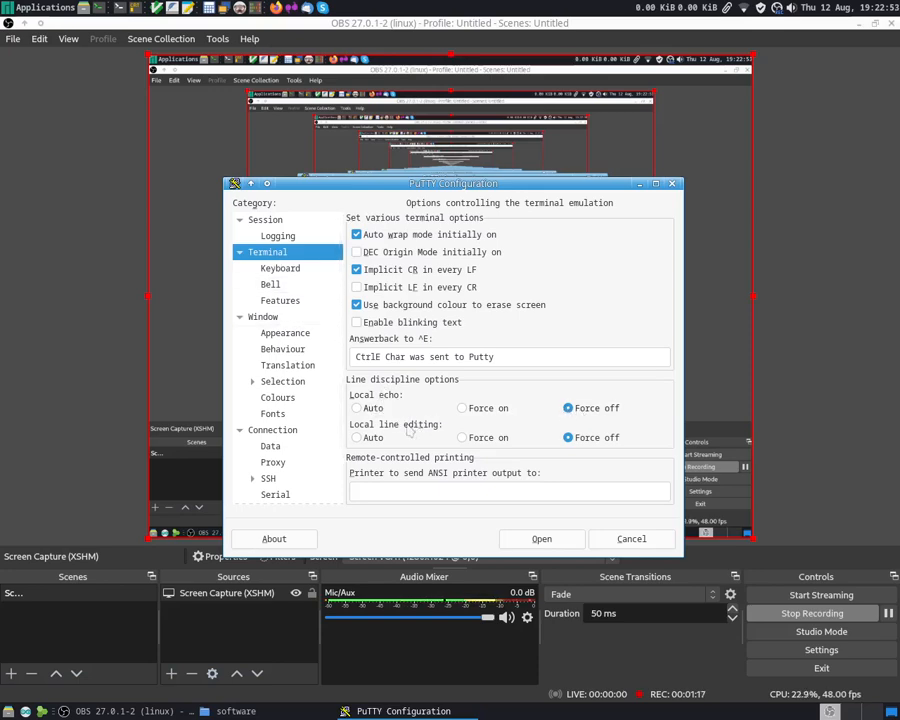
pyautogui.click(568, 408)
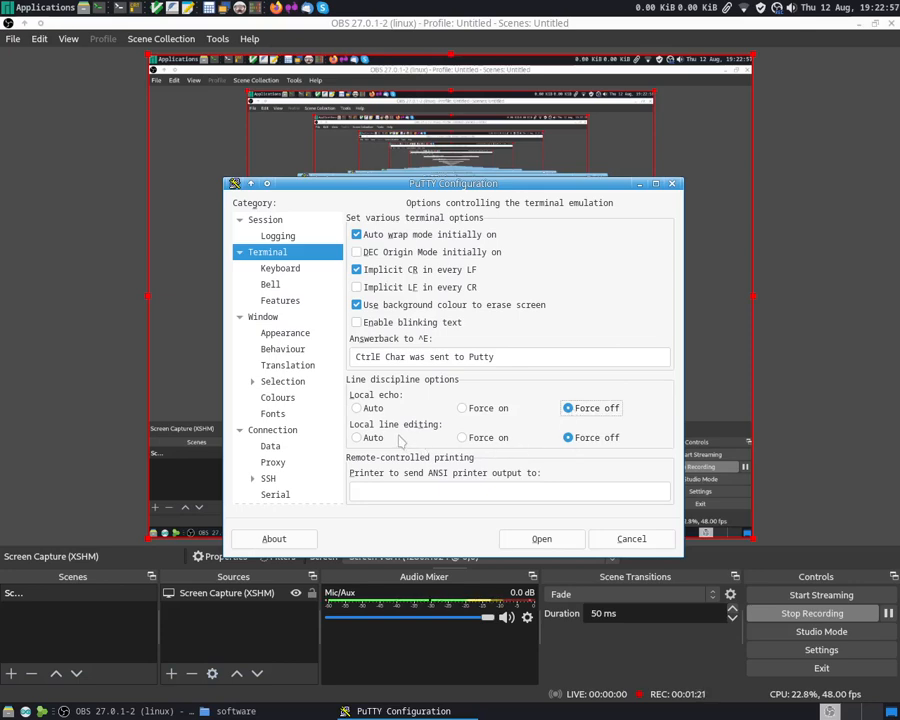
pyautogui.click(568, 436)
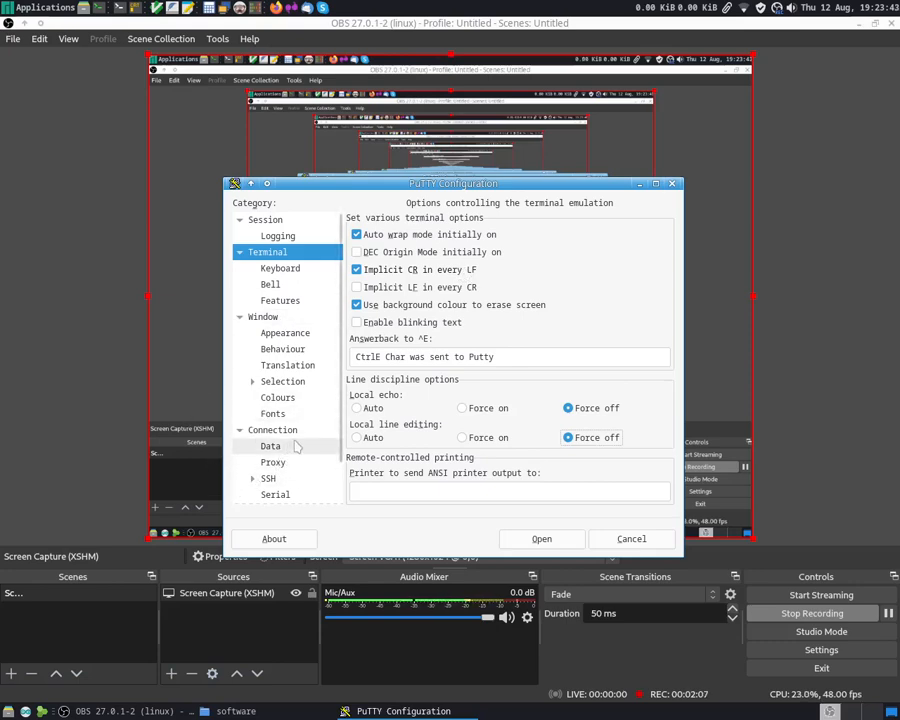
pyautogui.click(264, 316)
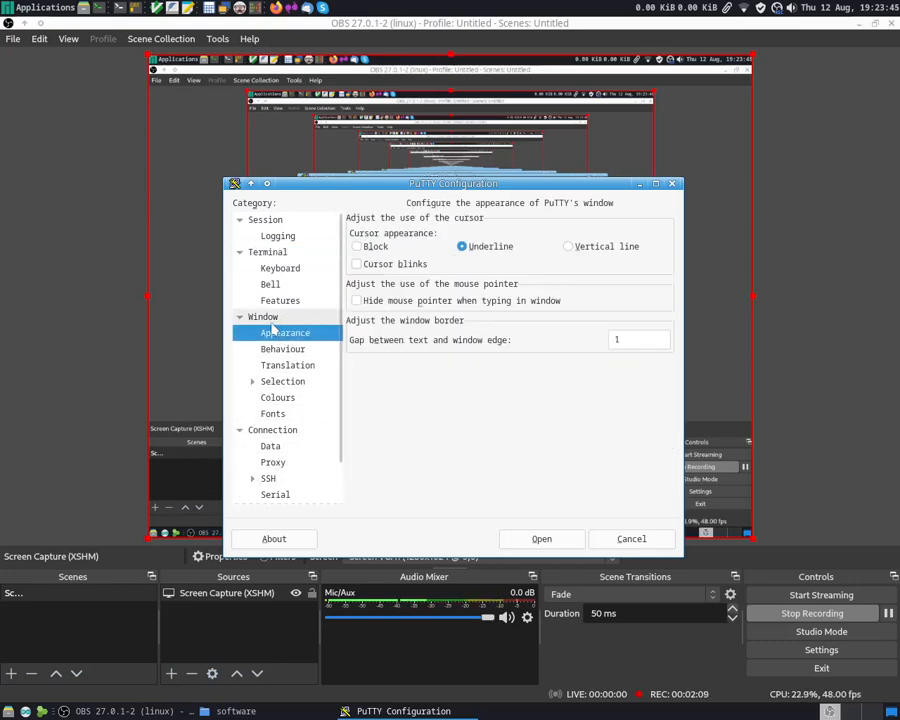
pyautogui.click(264, 316)
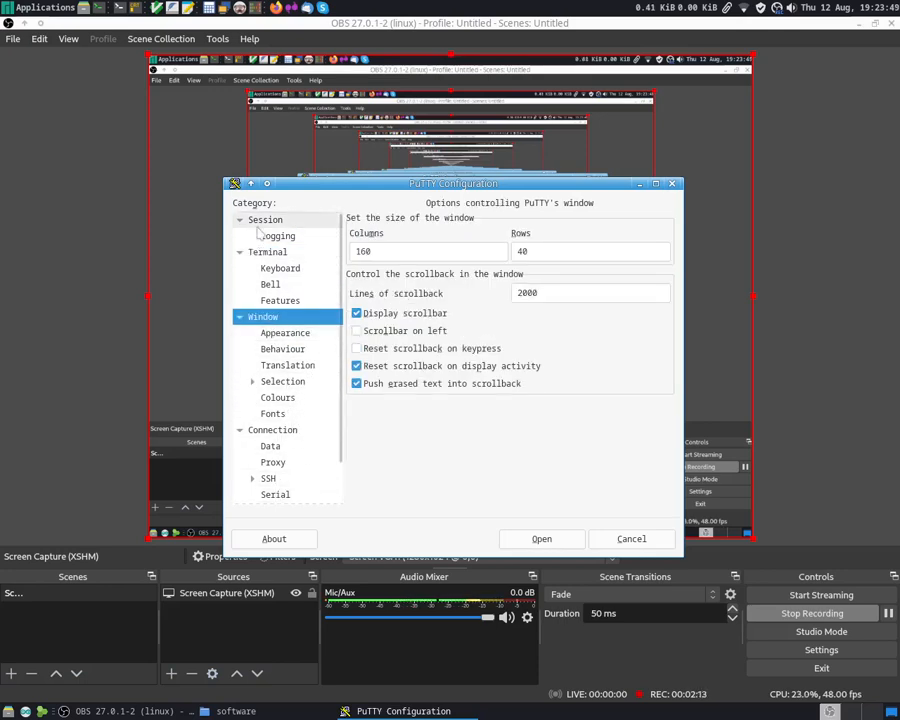
# Start the Telnet connection to SOL-1.ORG and wait for the / # shell prompt.
pyautogui.click(540, 538)
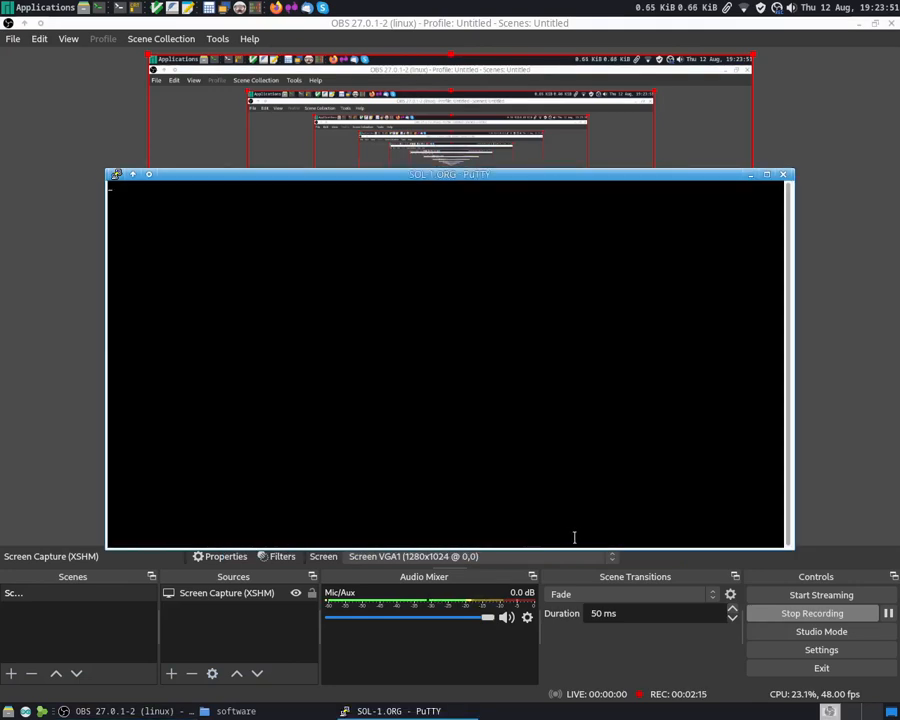
pyautogui.moveTo(528, 180)
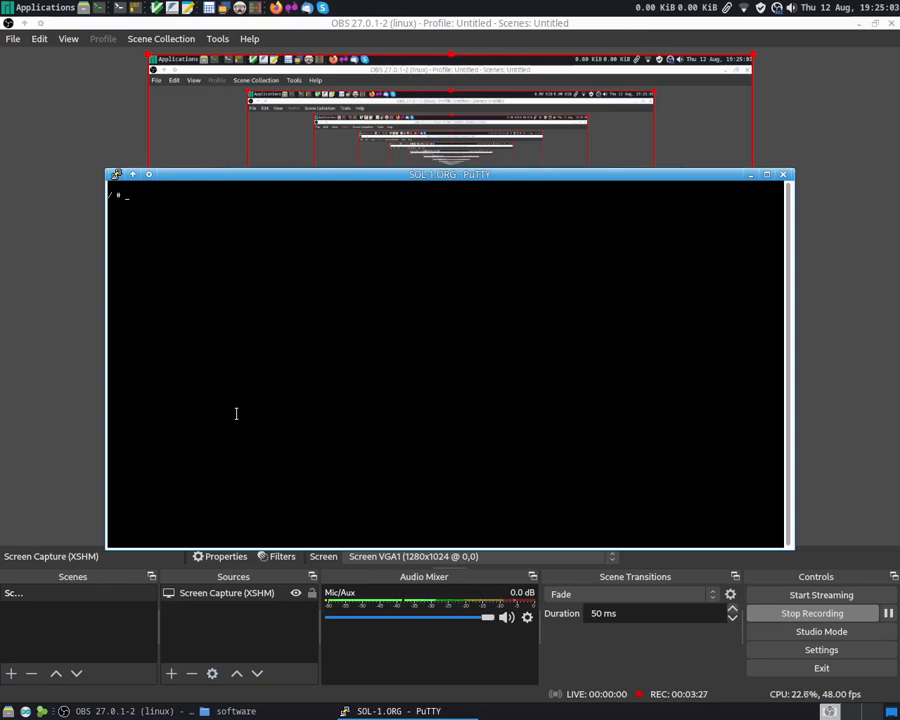
# Run ls twice to list the root directory: usr, etc, boot, var and sbin.
pyautogui.write('ls')
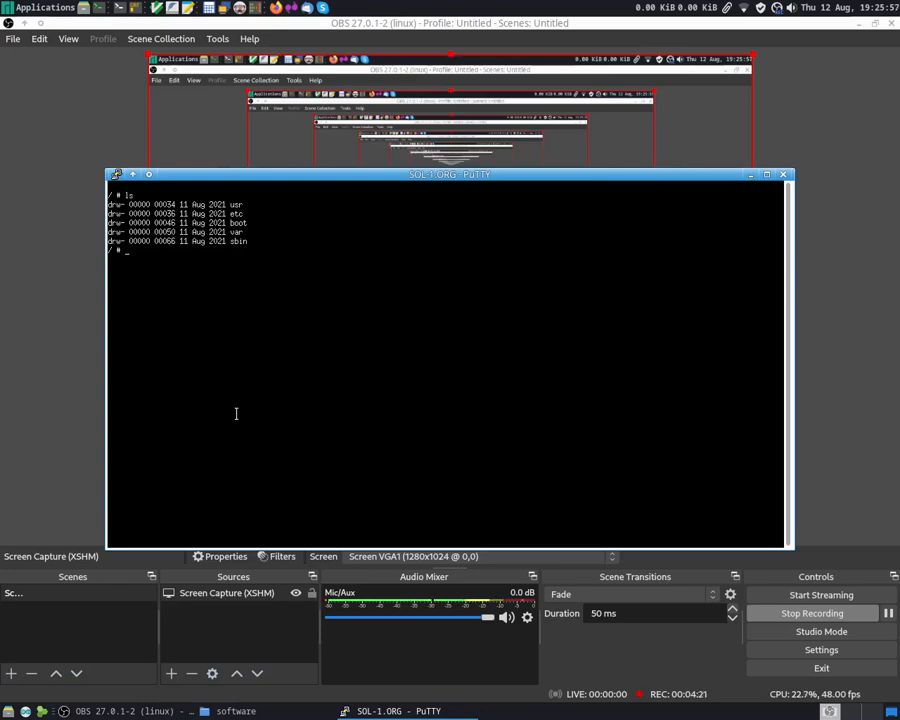
pyautogui.write('ls')
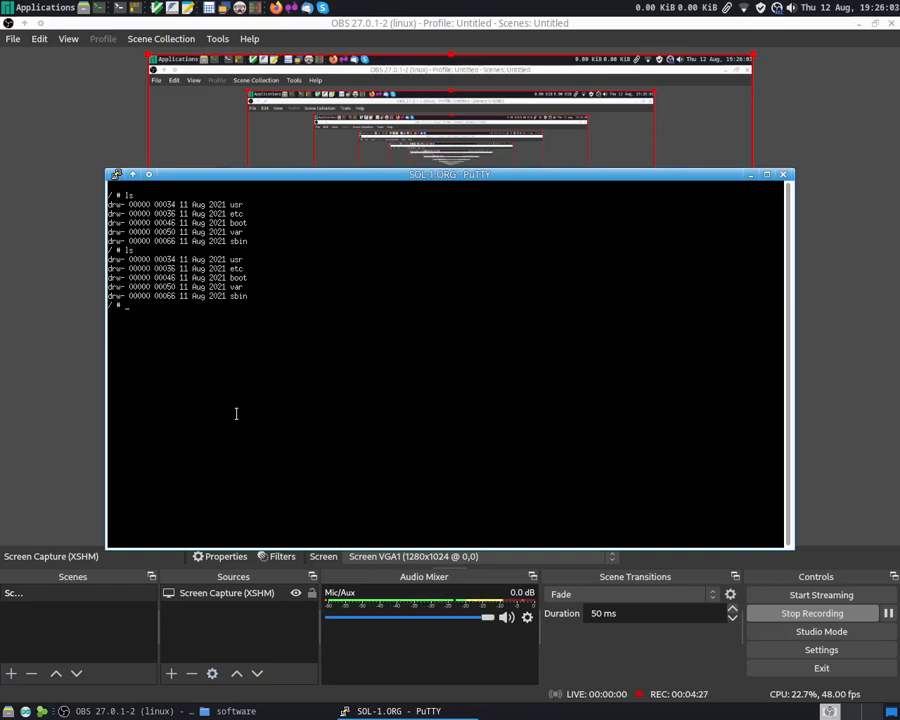
pyautogui.moveTo(256, 400)
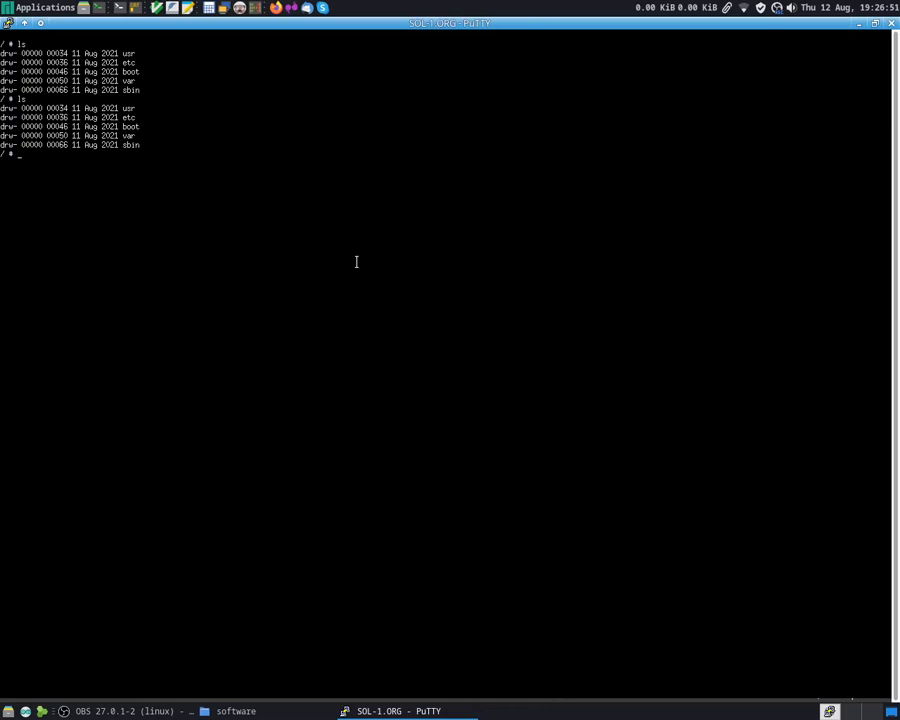
# List usr (bin, src, home, local, share), /usr/bin commands, and root again with ls.
pyautogui.write('ls')
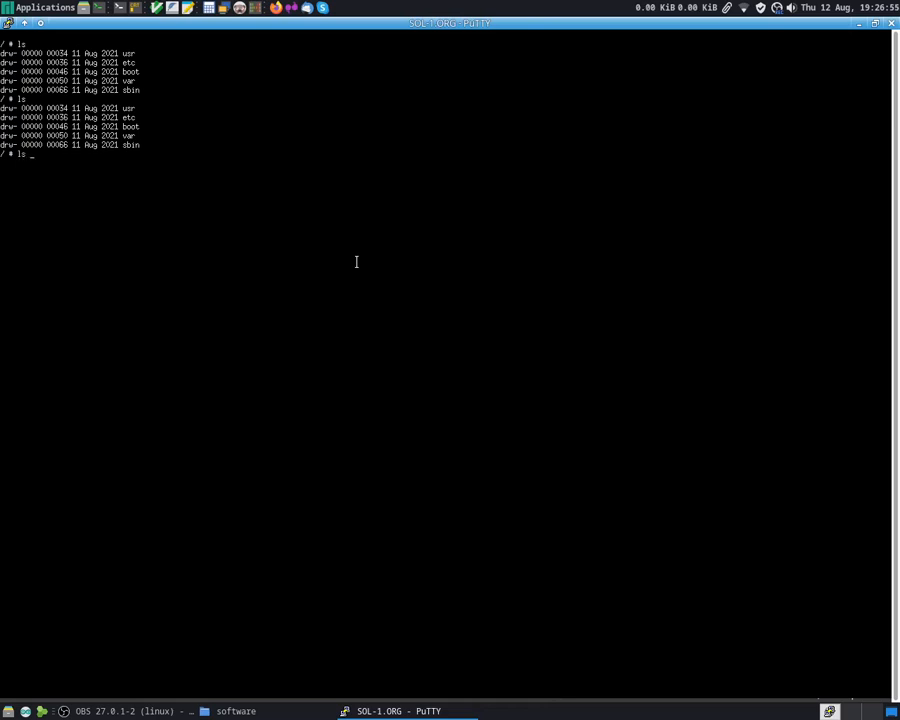
pyautogui.write('usr')
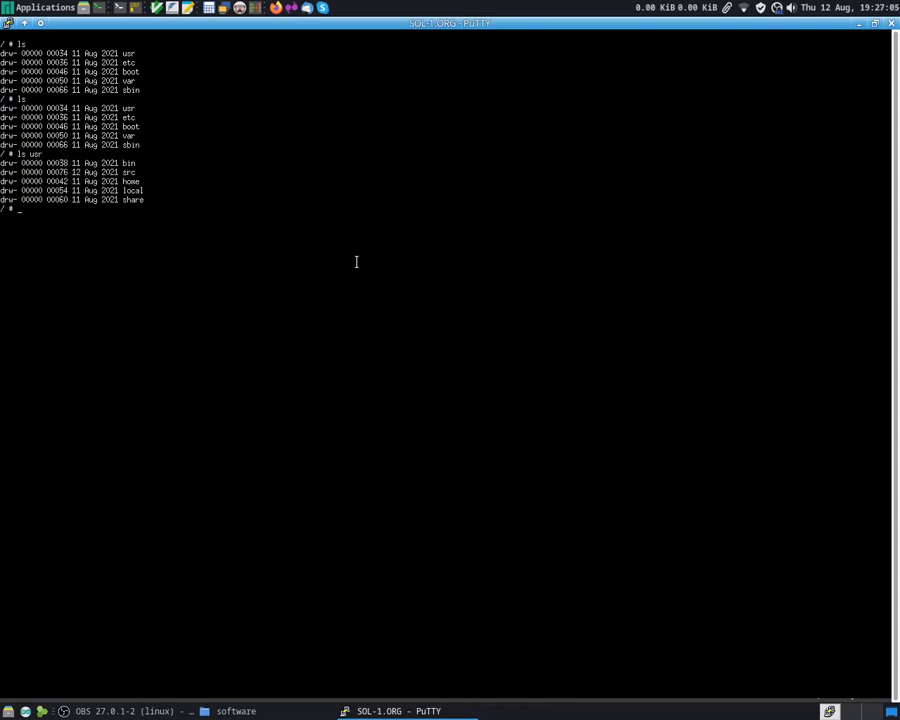
pyautogui.write('ls /')
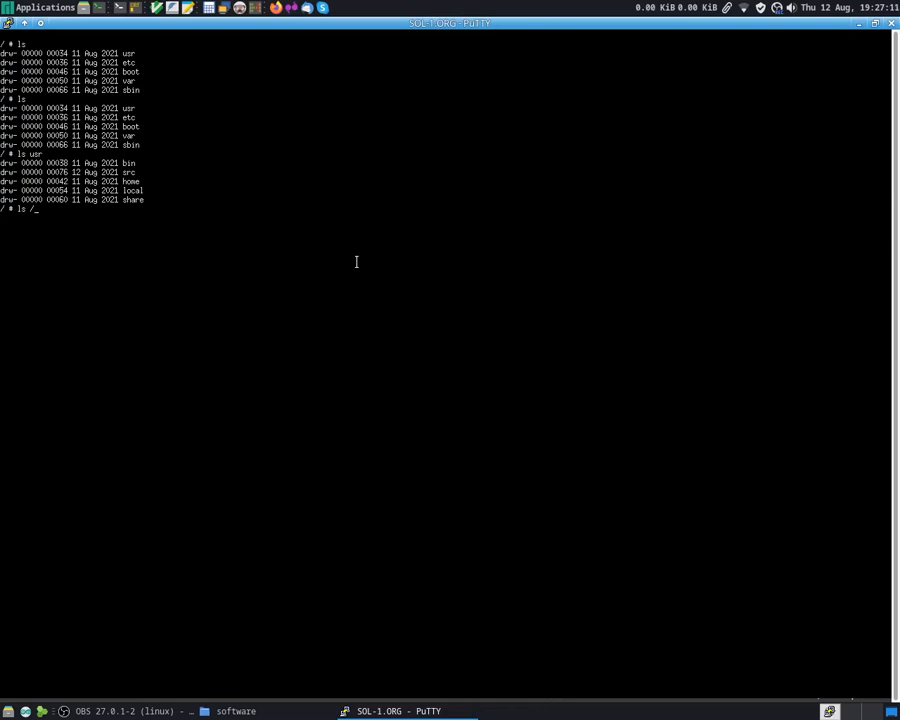
pyautogui.write('usr/bin')
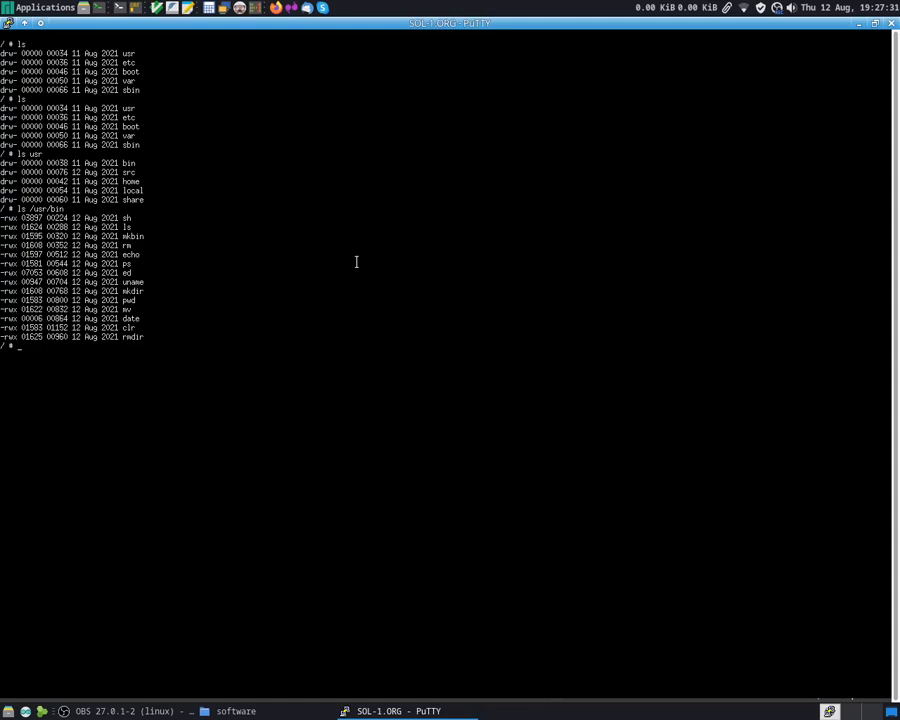
pyautogui.write('ls')
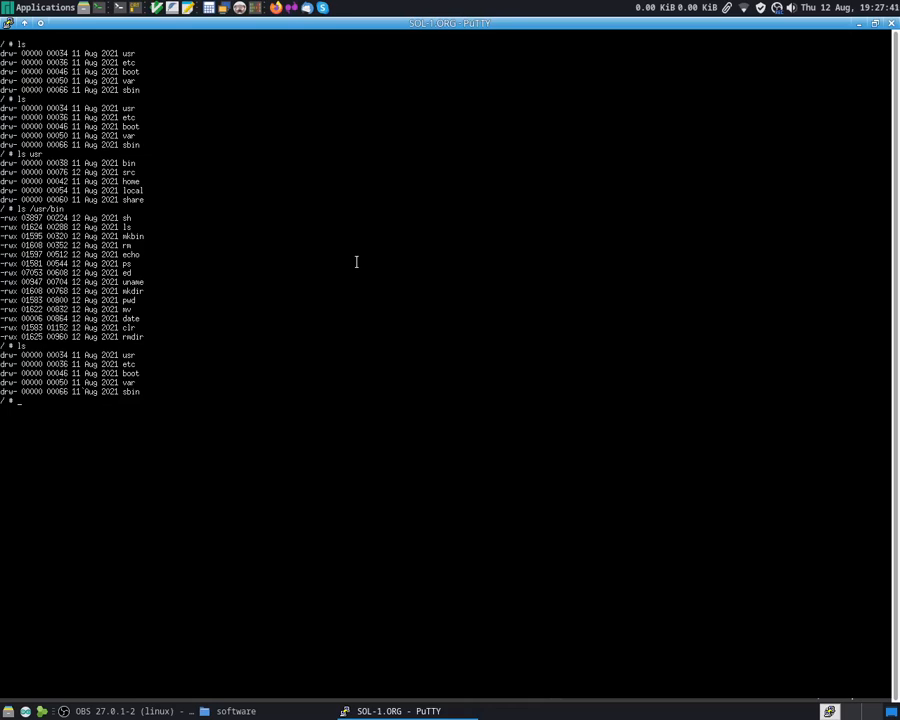
pyautogui.write('cd')
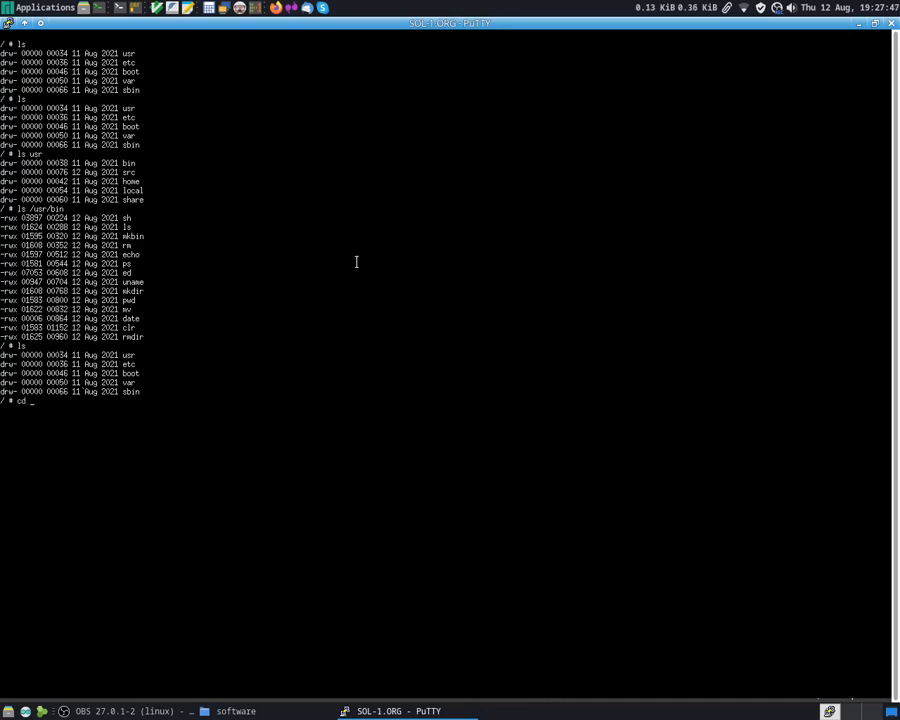
# Change into usr and back to /, make a test directory with mkdir, and return with cd ..
pyautogui.write('usr')
pyautogui.write('ls')
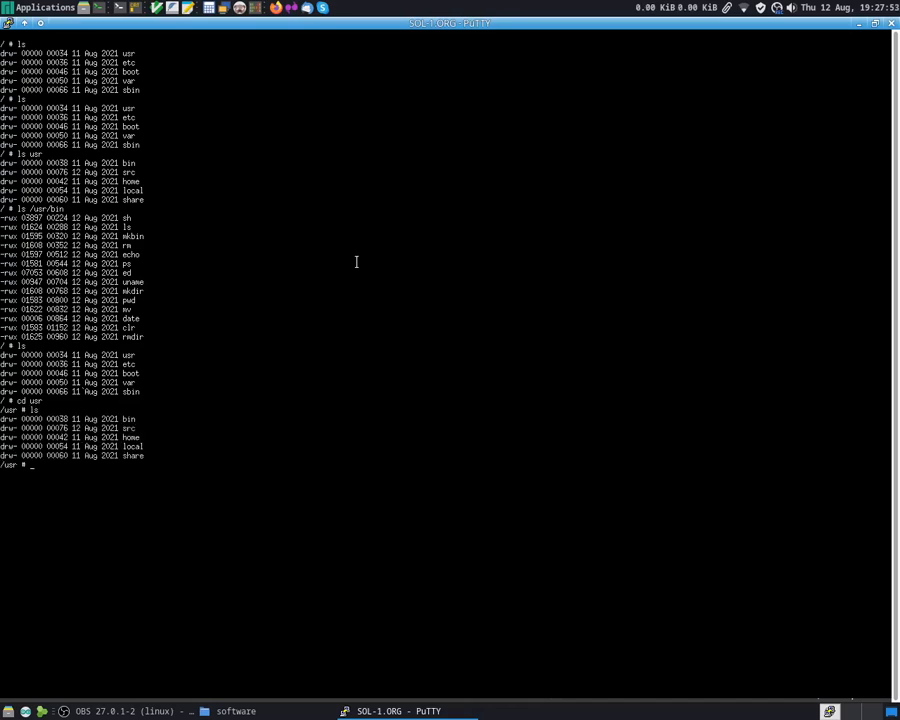
pyautogui.write('cd')
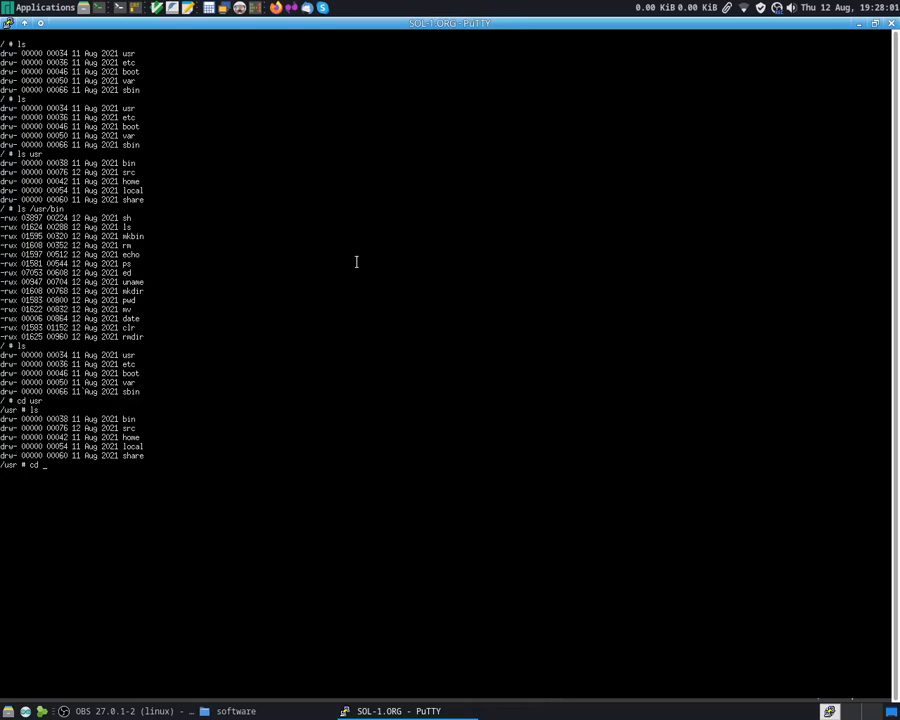
pyautogui.write('/usr/bin')
pyautogui.write('ls')
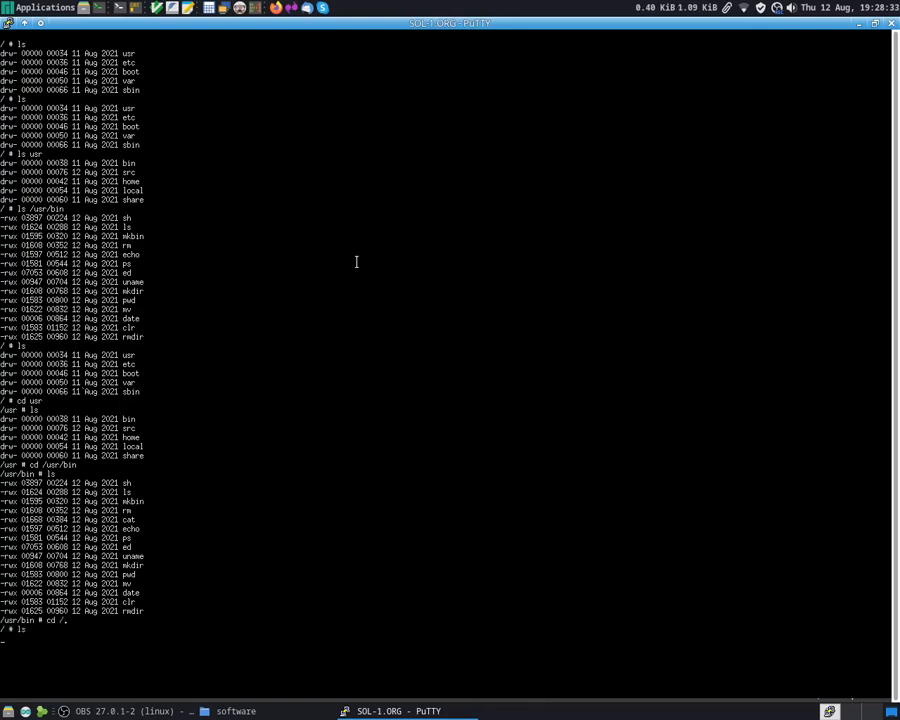
pyautogui.write('mkdir test')
pyautogui.write('cd test')
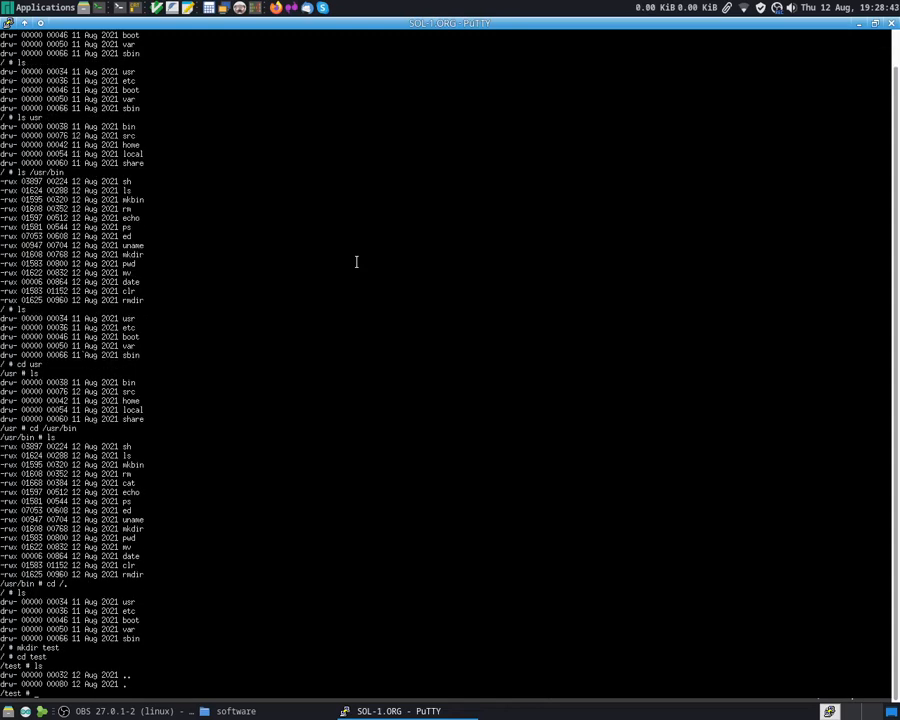
pyautogui.write('cd ..')
pyautogui.write('ls')
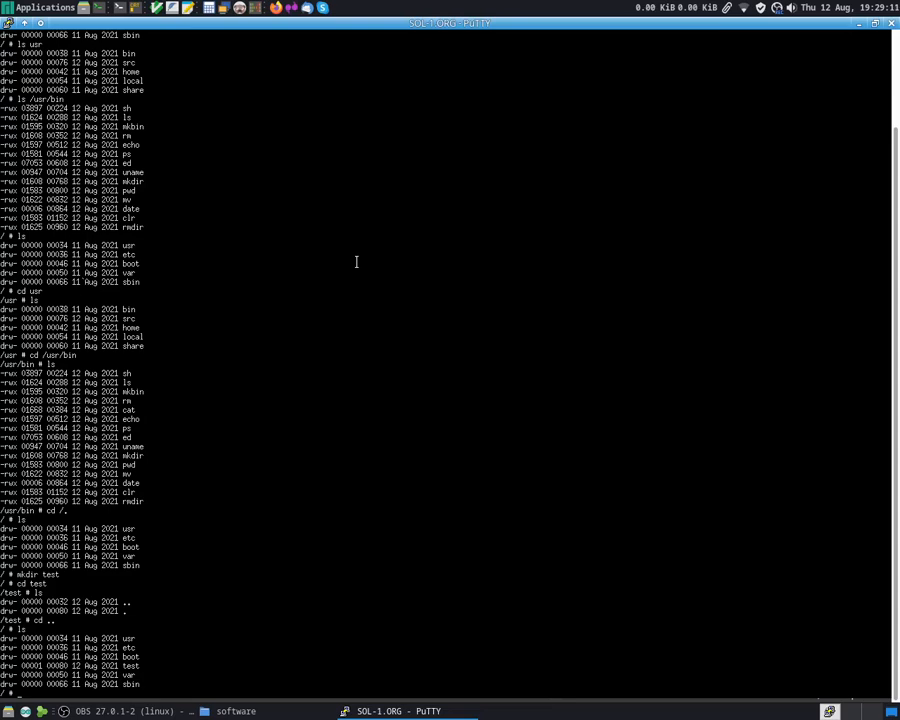
# Remove the test directory with rmdir and head into etc.
pyautogui.write('rmdir test')
pyautogui.write('ls')
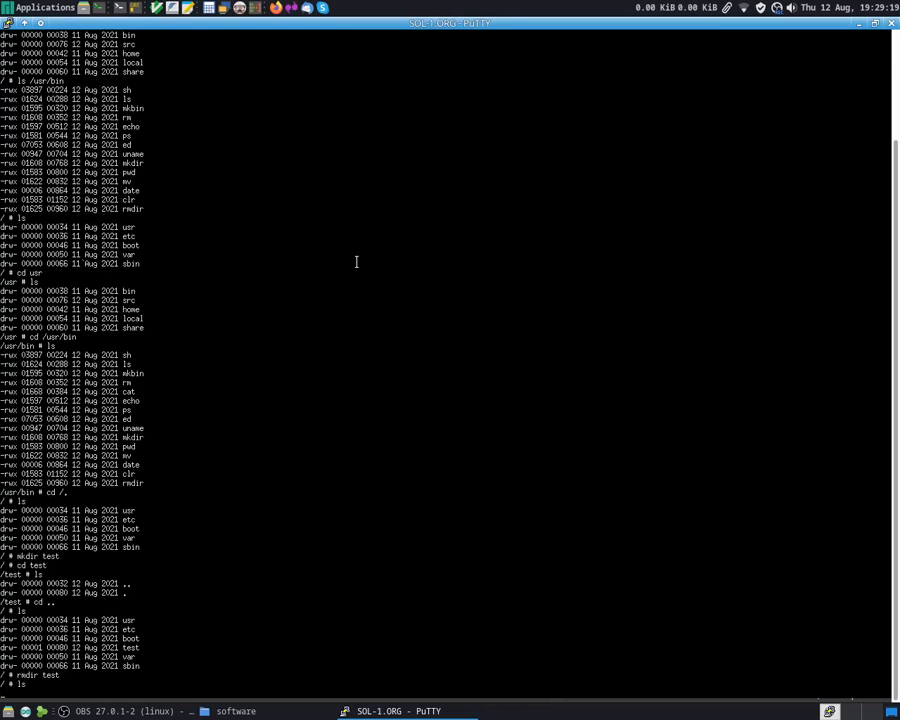
pyautogui.scroll(-3)
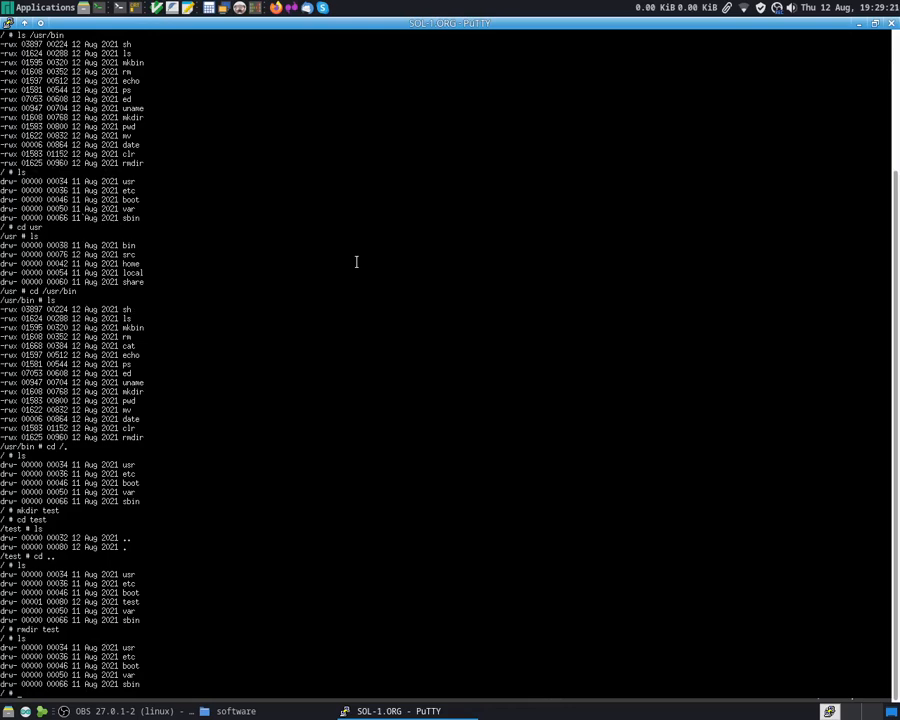
pyautogui.write('cd etc')
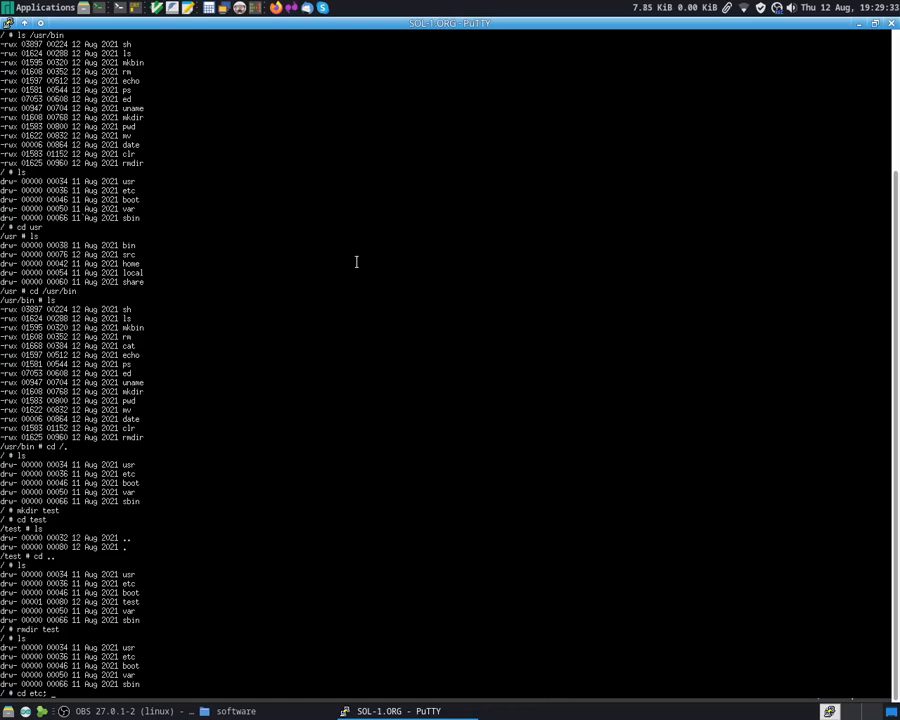
# List etc (sh.conf, welcome.txt, boot.conf) and cat sh.conf to show its PATH and HOME settings.
pyautogui.write('ls')
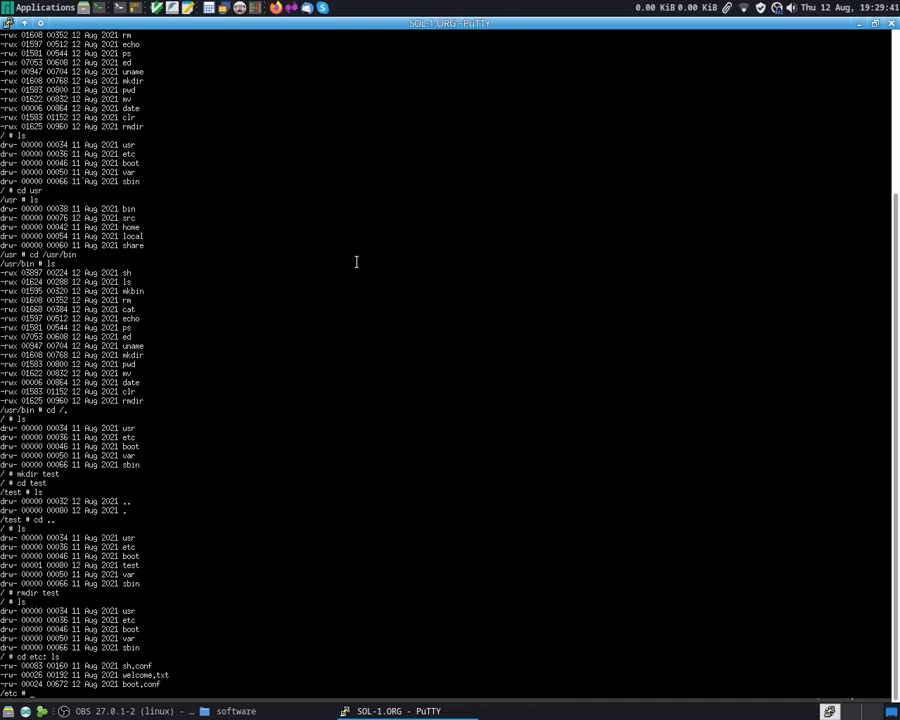
pyautogui.write('cat')
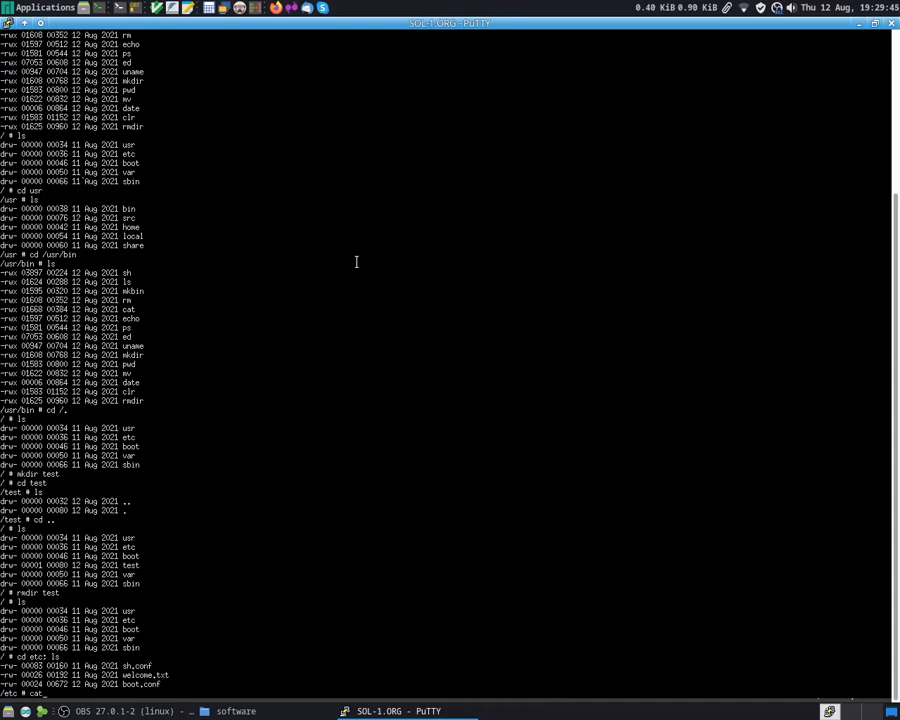
pyautogui.write('sh.conf')
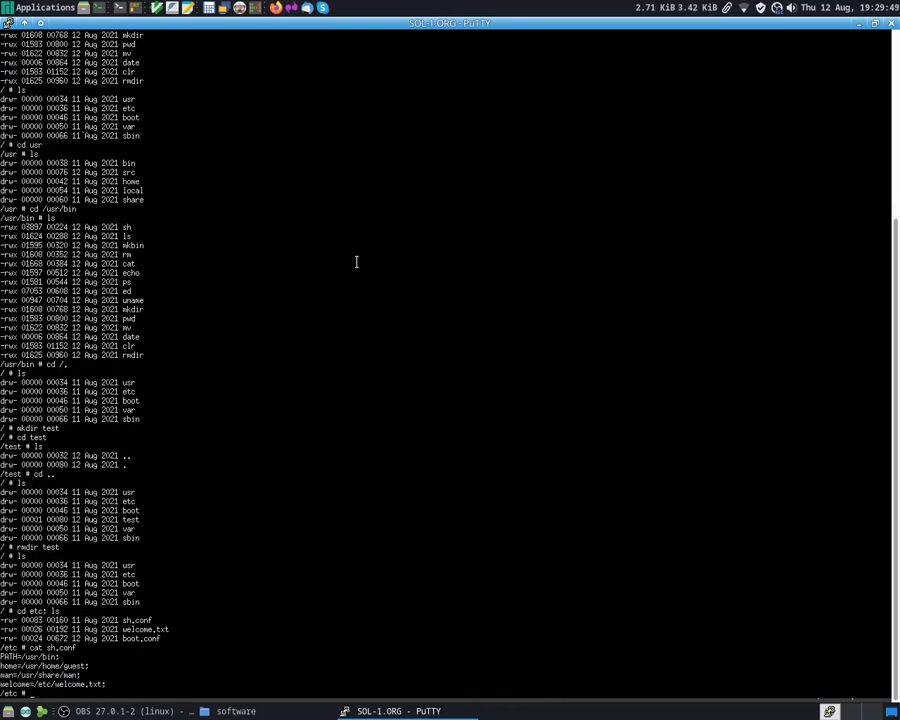
pyautogui.moveTo(186, 412)
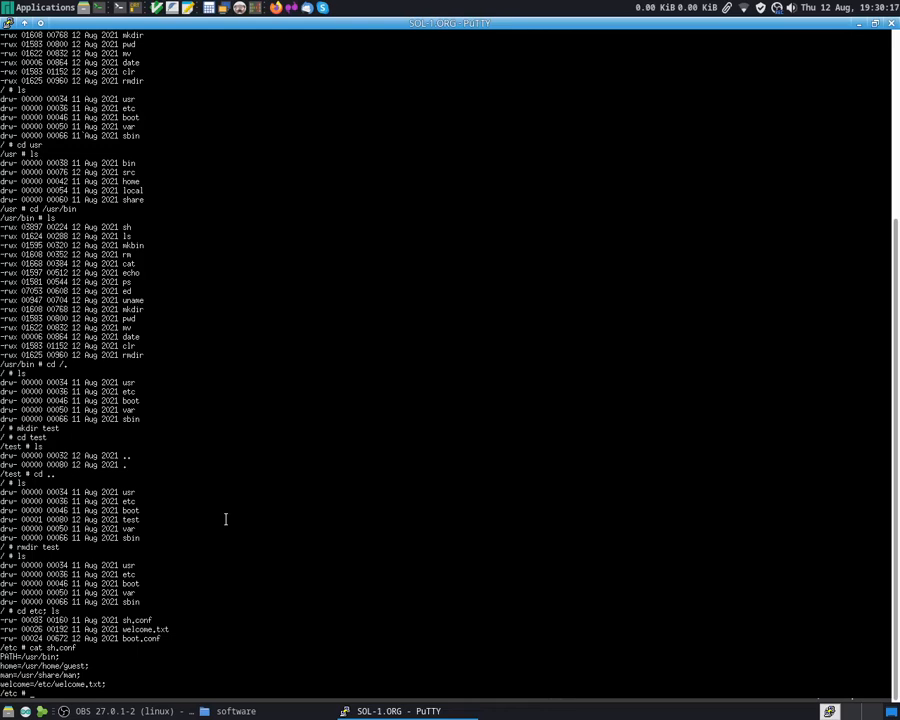
# Reboot SOL-1, then list root and etc and cat boot.conf.
pyautogui.write('reboot')
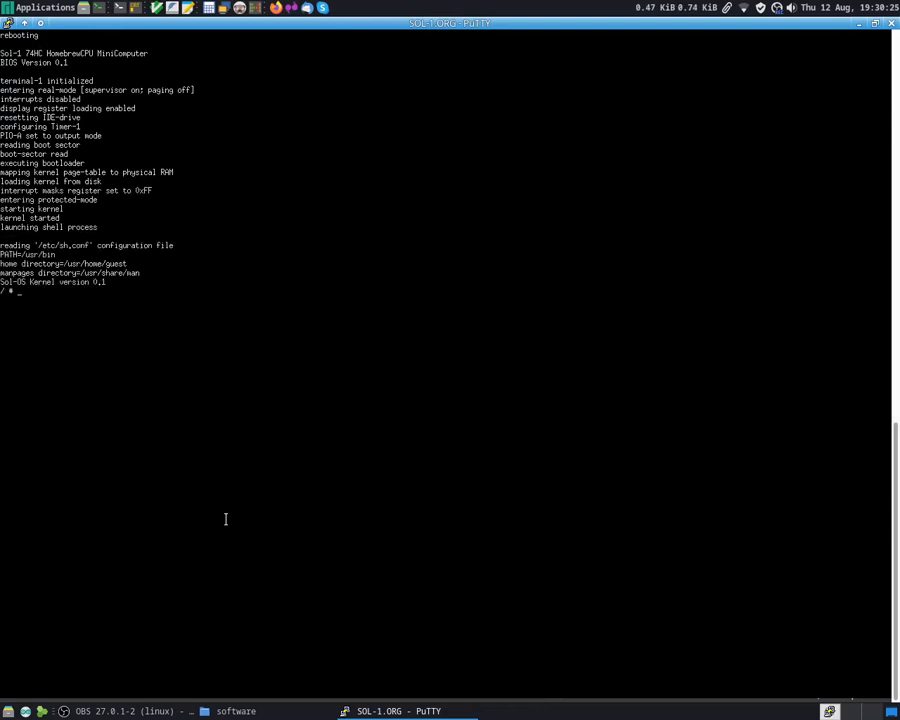
pyautogui.write('ls')
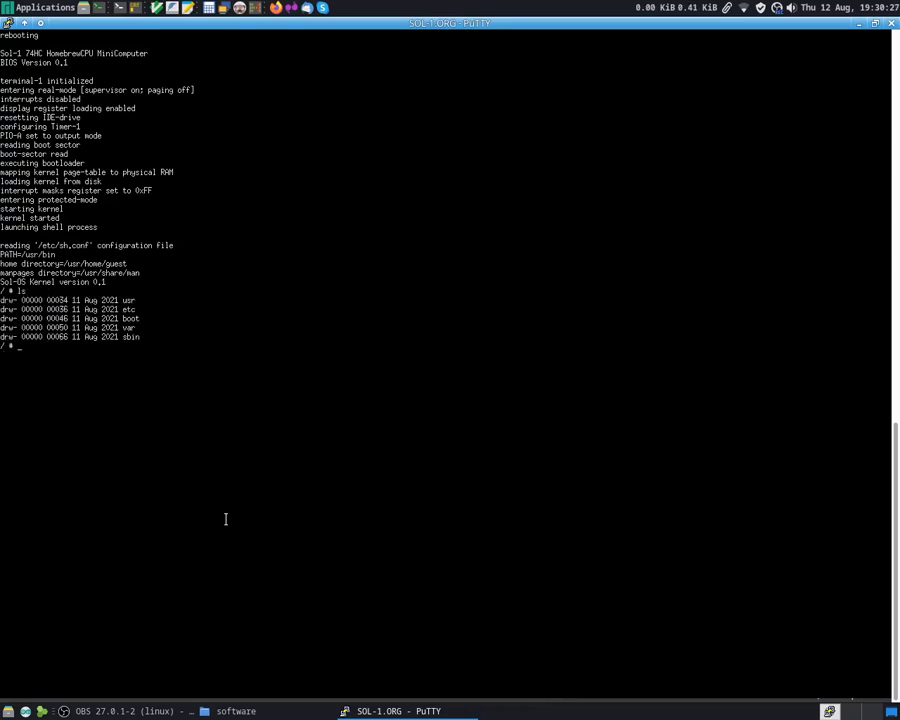
pyautogui.write('ls etc')
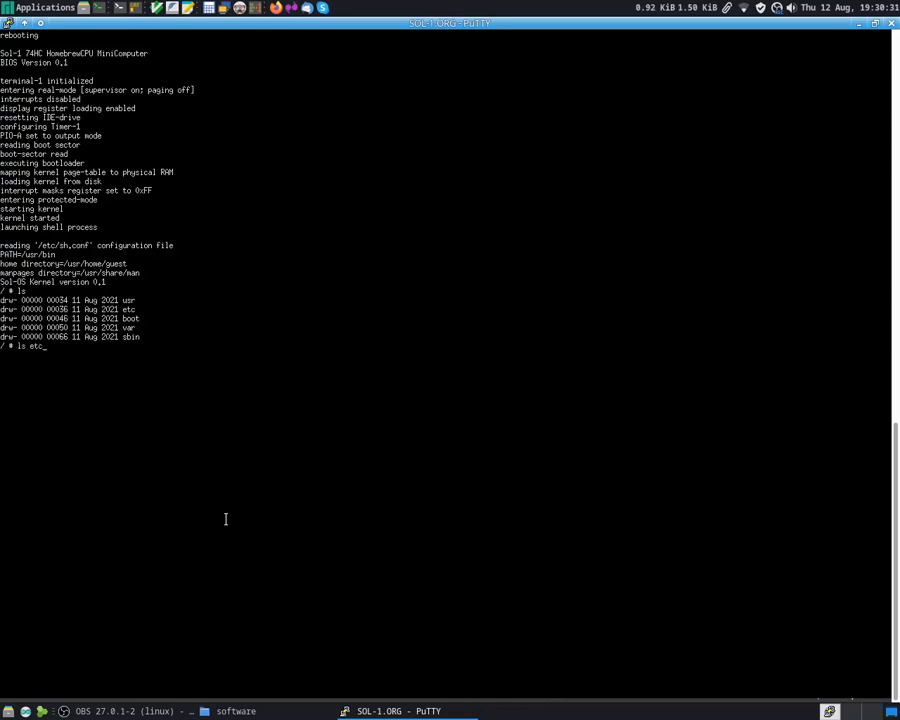
pyautogui.press('Return')
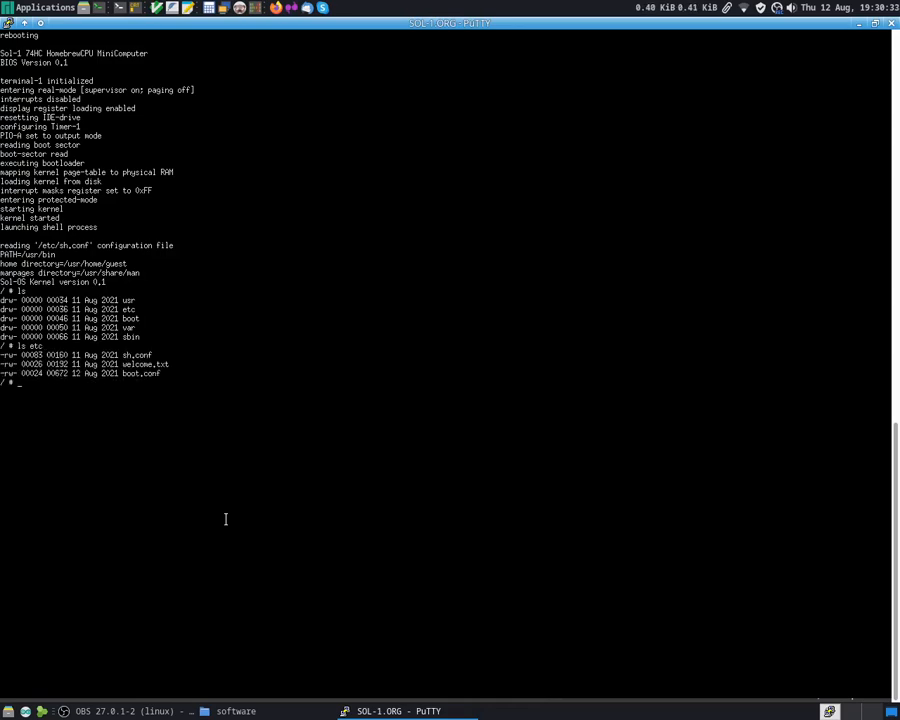
pyautogui.write('cat boot.conf')
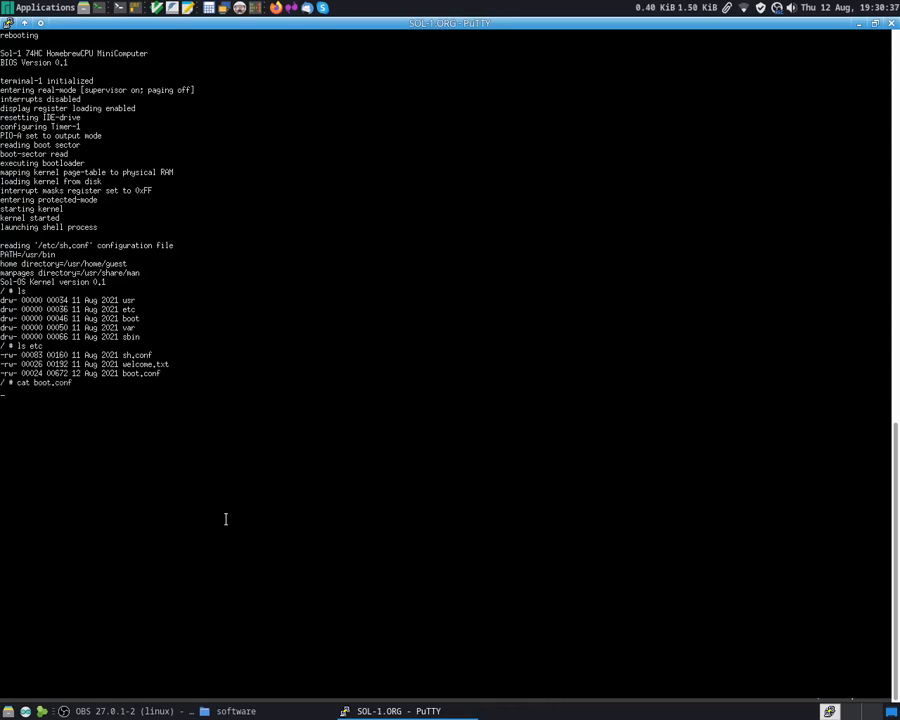
pyautogui.press('Return')
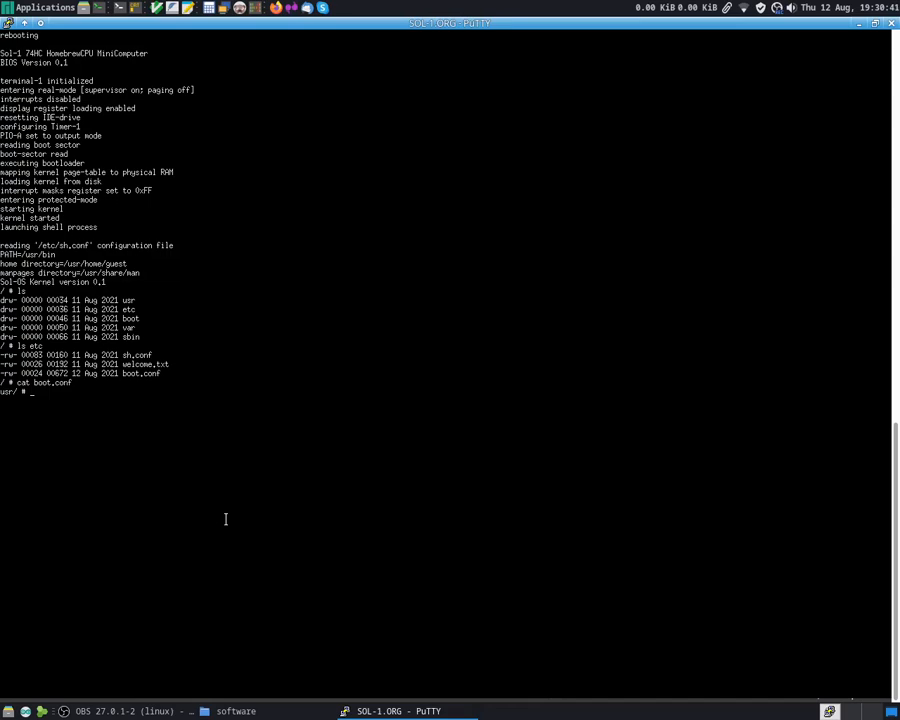
# Go to /, then into etc, and cat boot.conf to reveal the kernel image path.
pyautogui.write('cd /.')
pyautogui.write('ls')
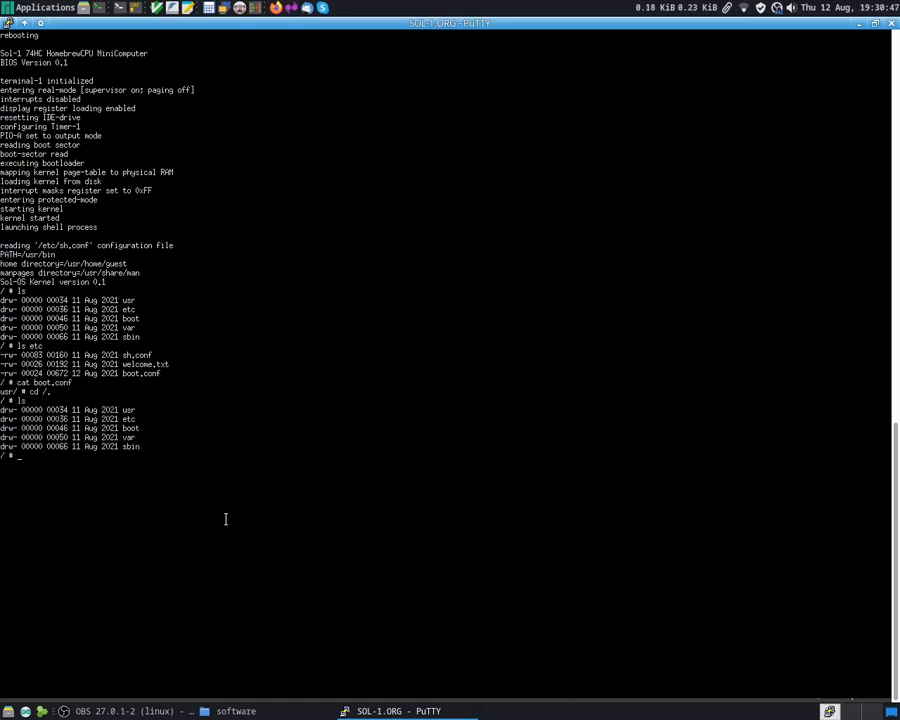
pyautogui.write('cd etc')
pyautogui.write('ls')
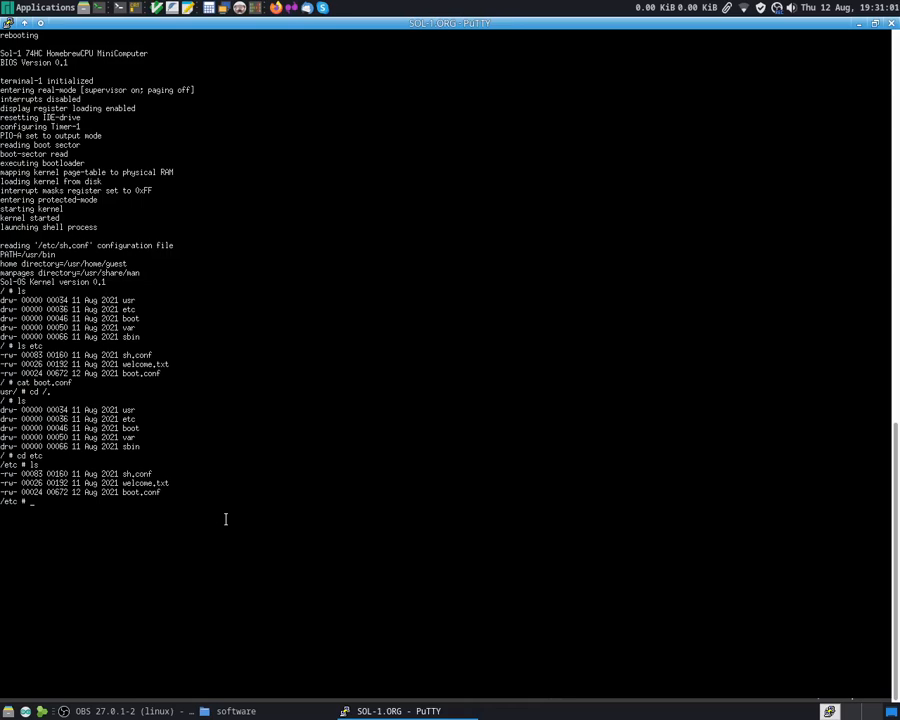
pyautogui.write('cat')
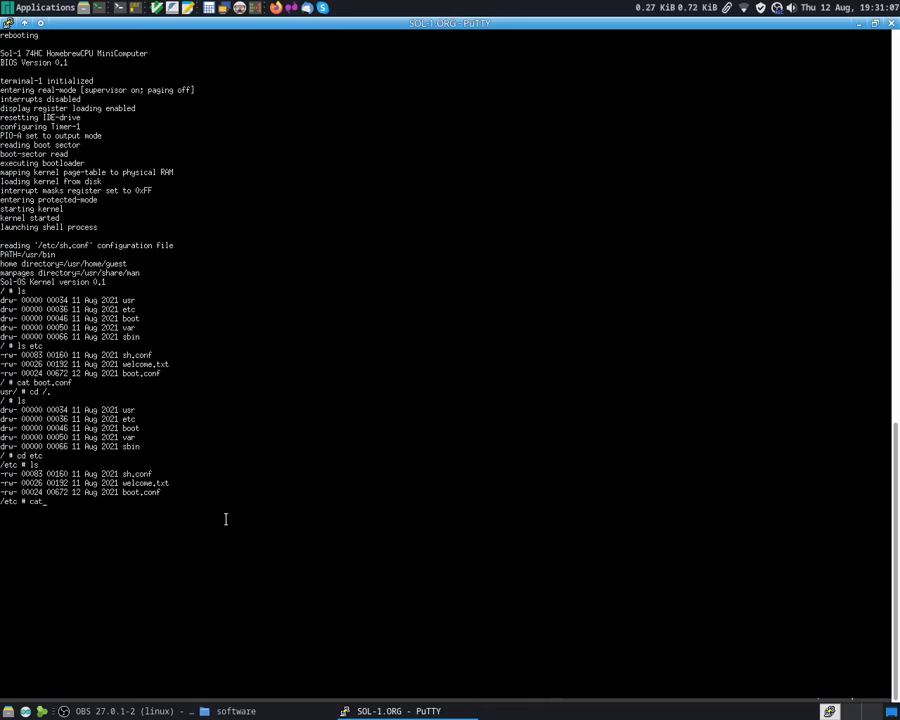
pyautogui.write('boot.conf')
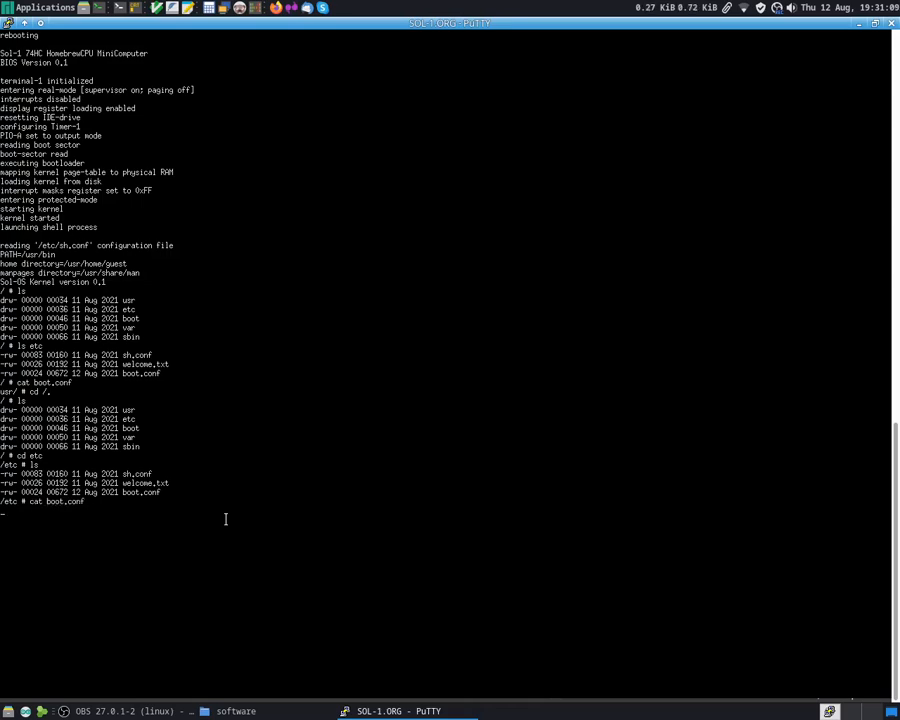
pyautogui.press('Return')
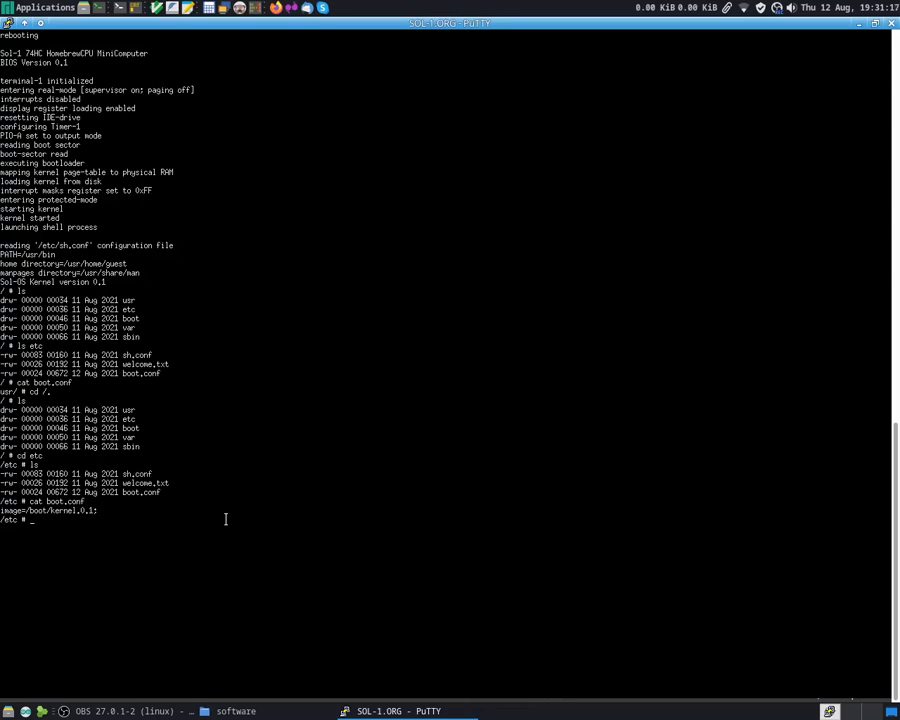
# Enter /sbin to see its lone setup file, then return to root and list it.
pyautogui.write('cd /sbin')
pyautogui.write('ls')
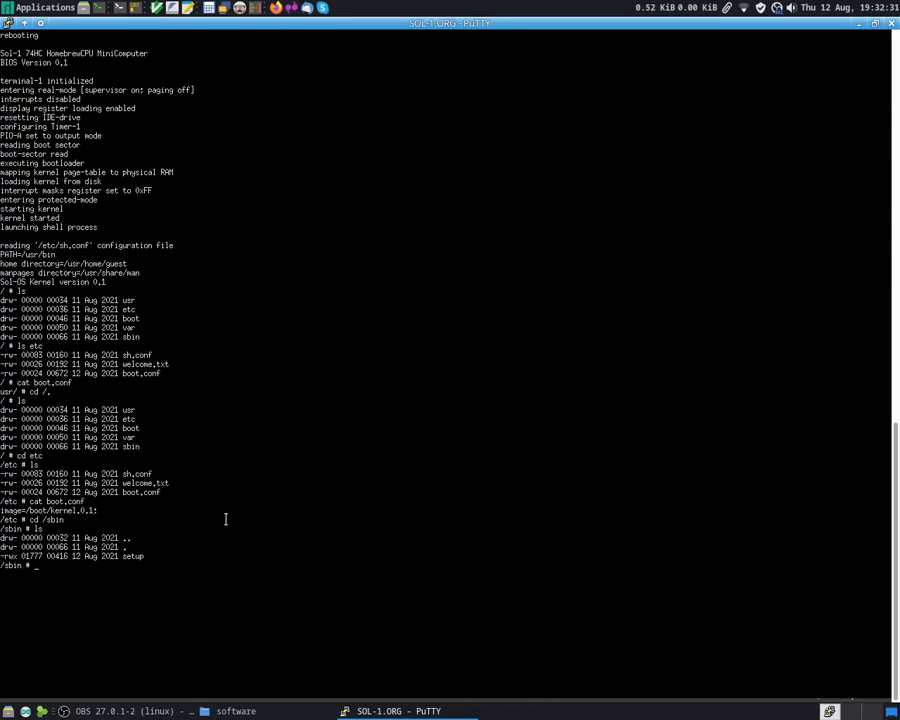
pyautogui.write('cd /')
pyautogui.write('ls')
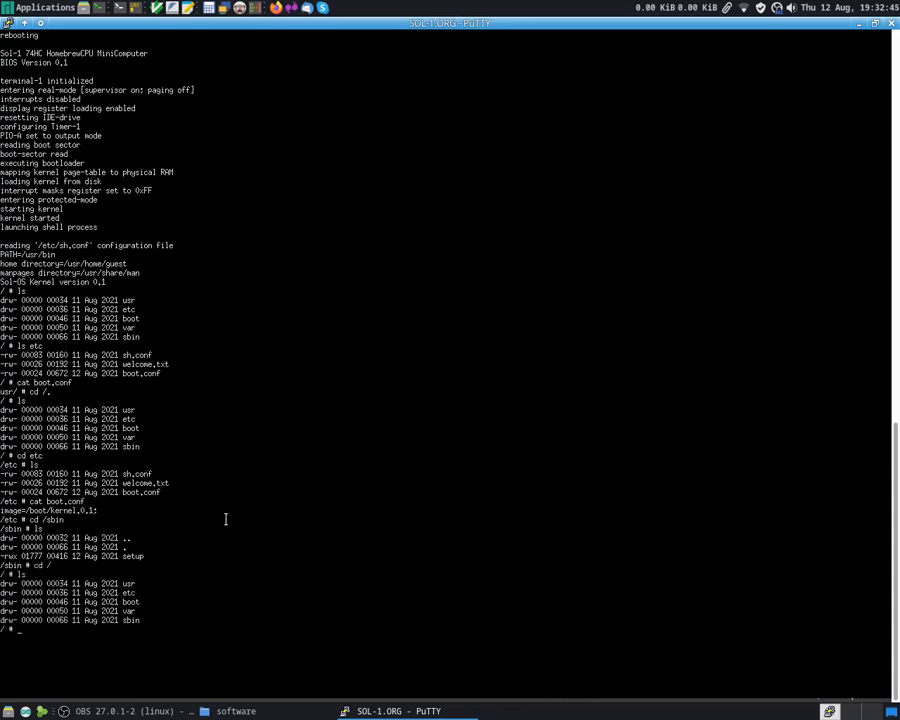
# List boot's kernel image, then go back to root and into the usr source directory.
pyautogui.write('cd boot;ls')
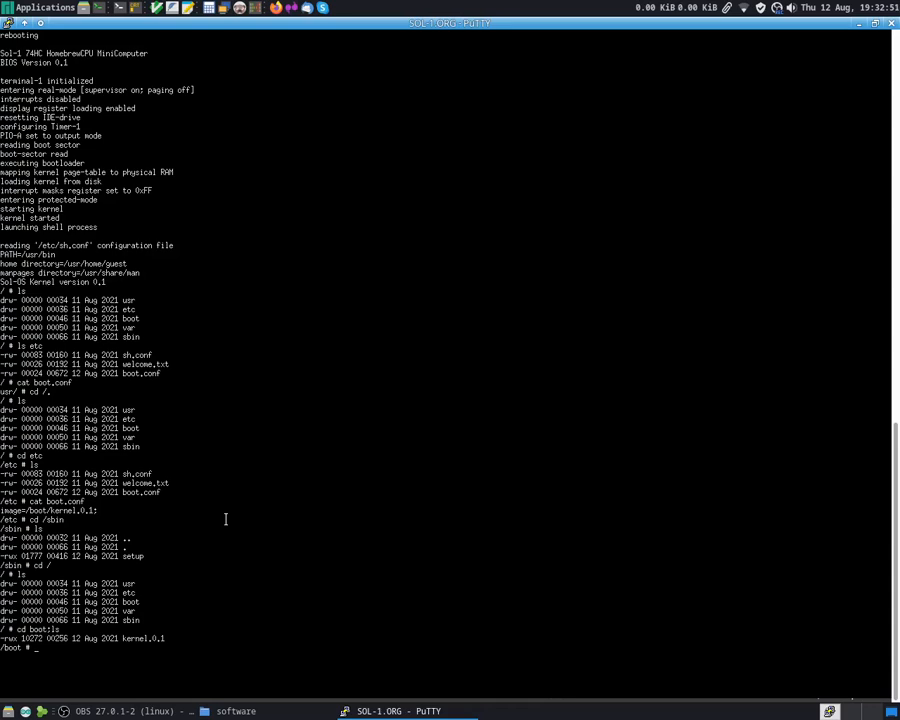
pyautogui.write('cd /')
pyautogui.write('ls')
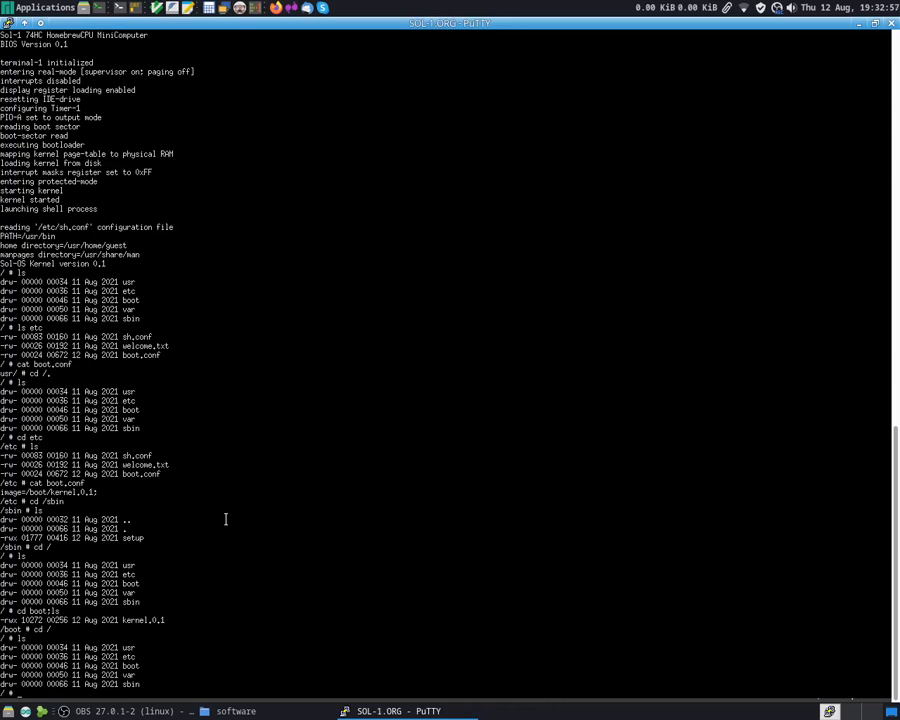
pyautogui.write('cd usr')
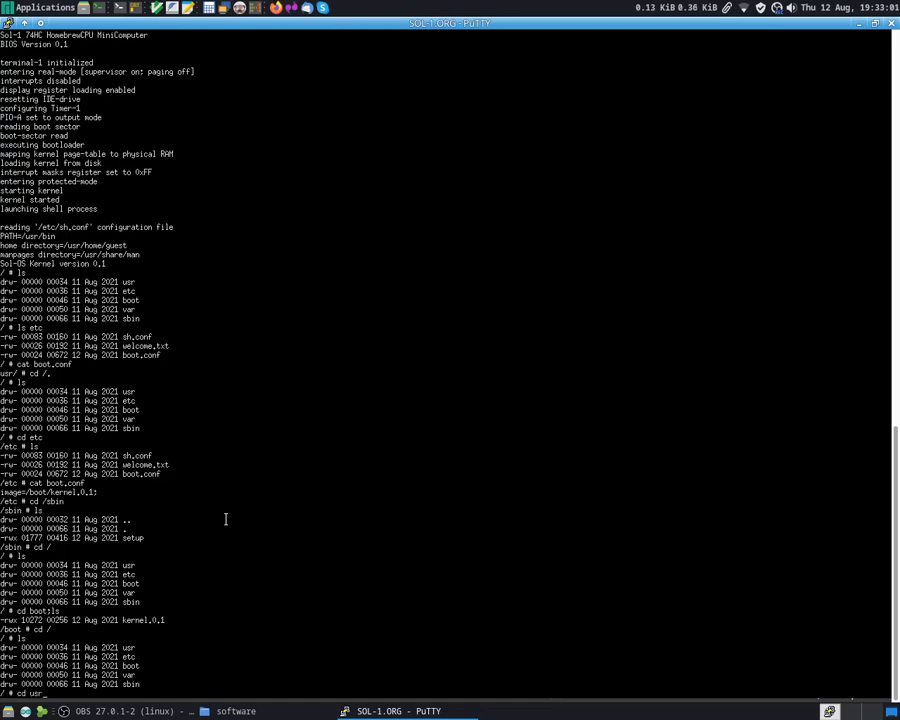
pyautogui.press('Return')
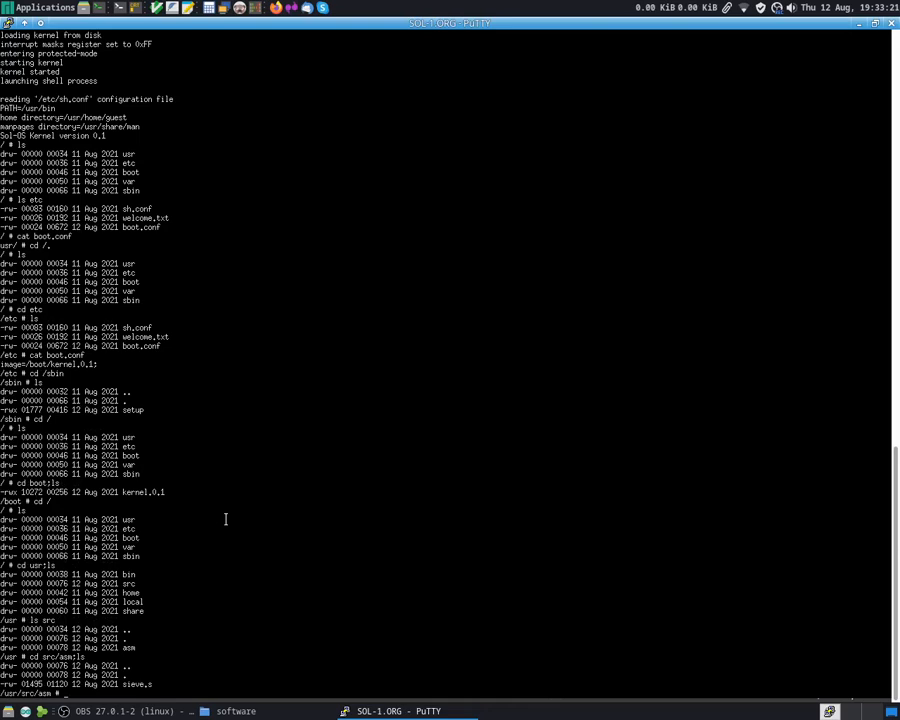
# Print the sieve.s benchmark assembly source with cat and read it to the end.
pyautogui.write('cat sieve.s')
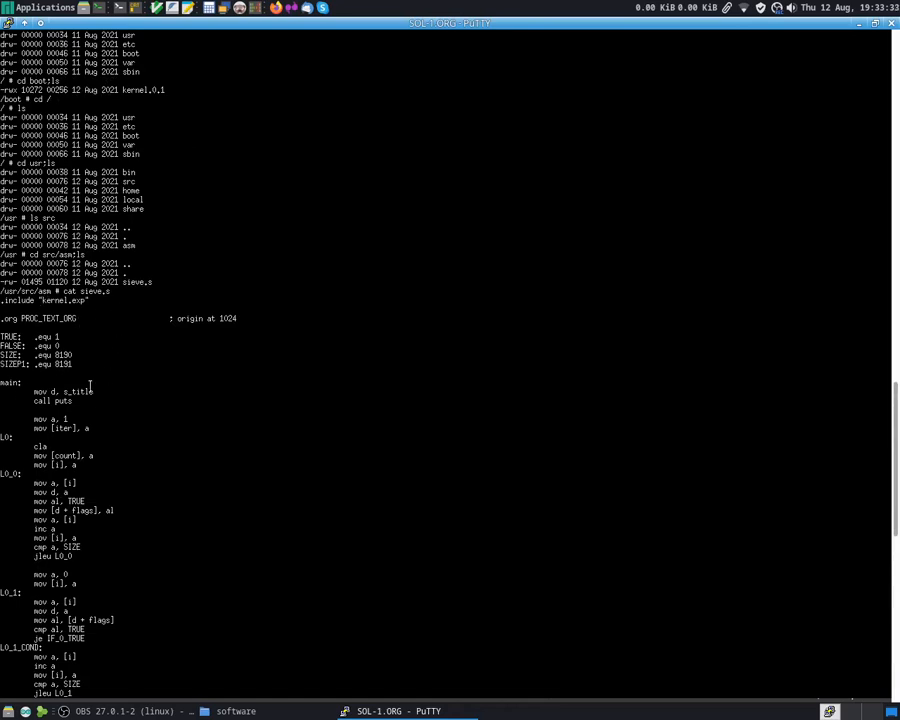
pyautogui.scroll(-3)
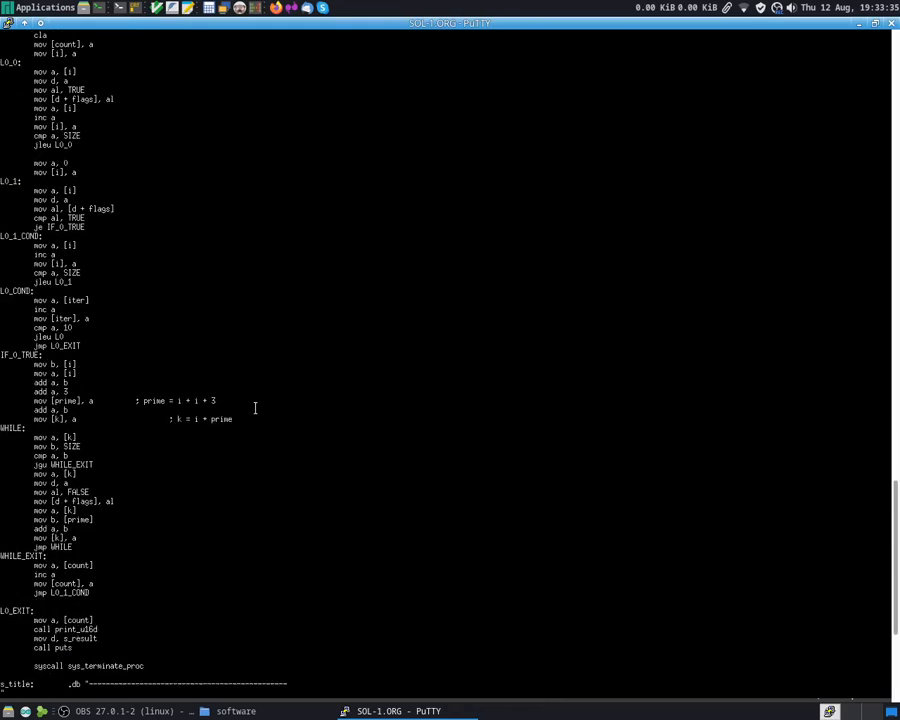
pyautogui.scroll(-3)
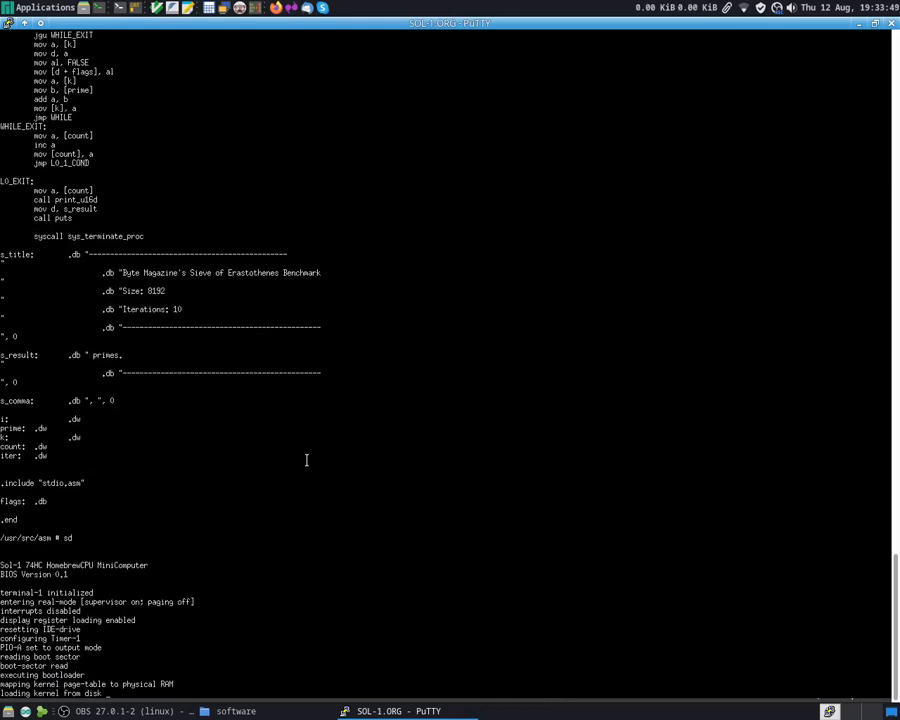
# Walk from root through usr and home/guest into the ascii folder, listing each along the way.
pyautogui.scroll(-3)
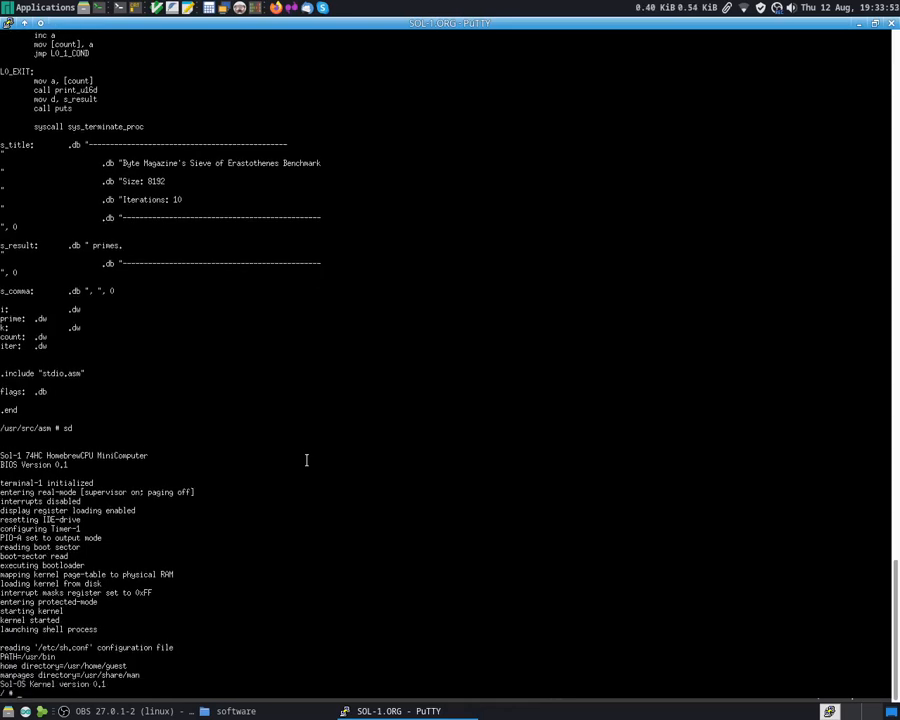
pyautogui.write('cd')
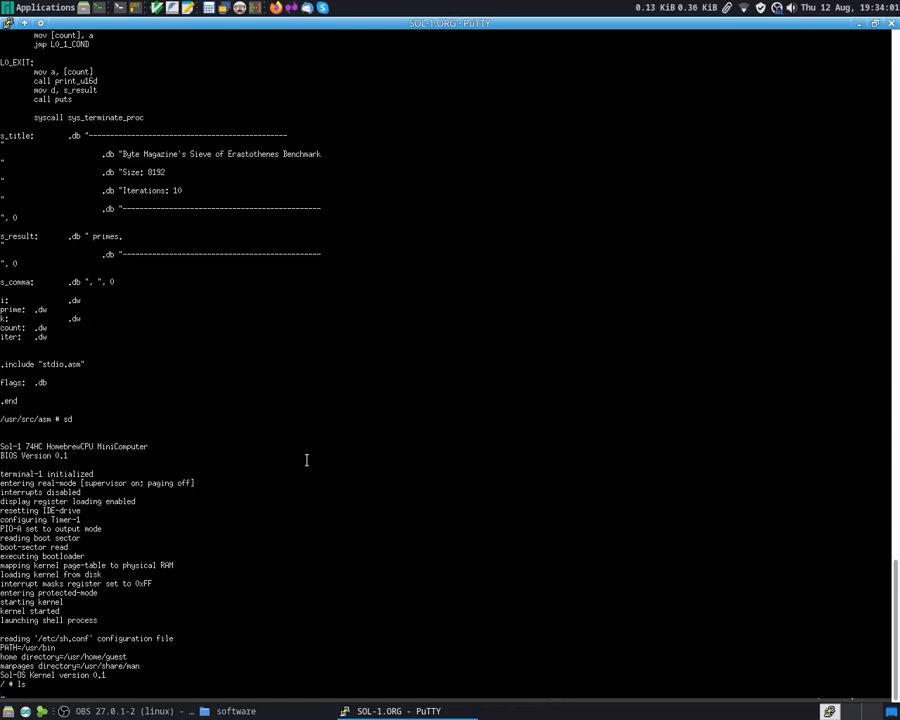
pyautogui.write('ls')
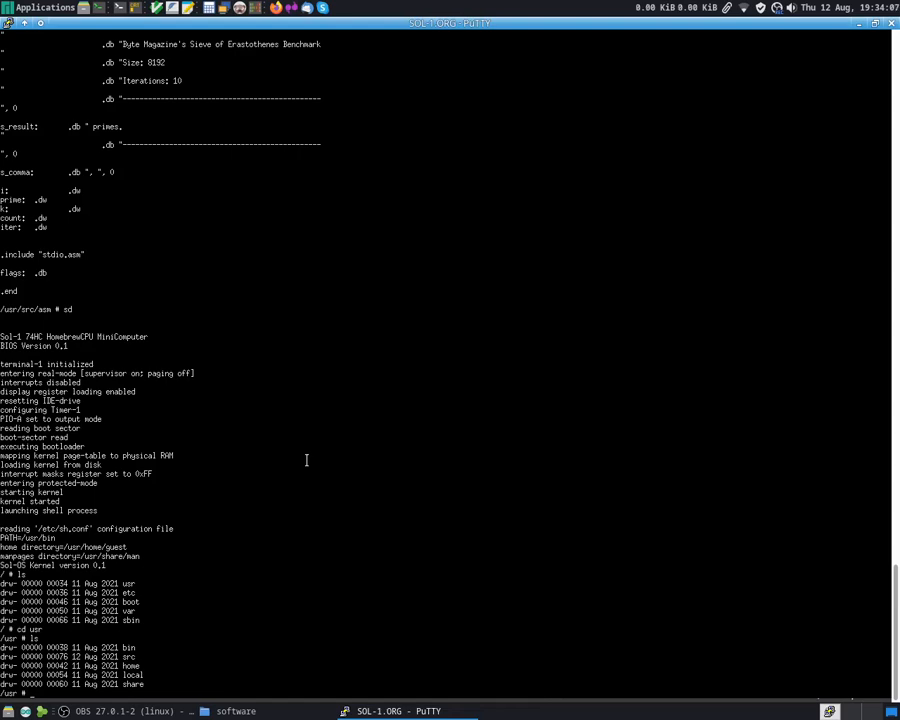
pyautogui.write('cd home/guest')
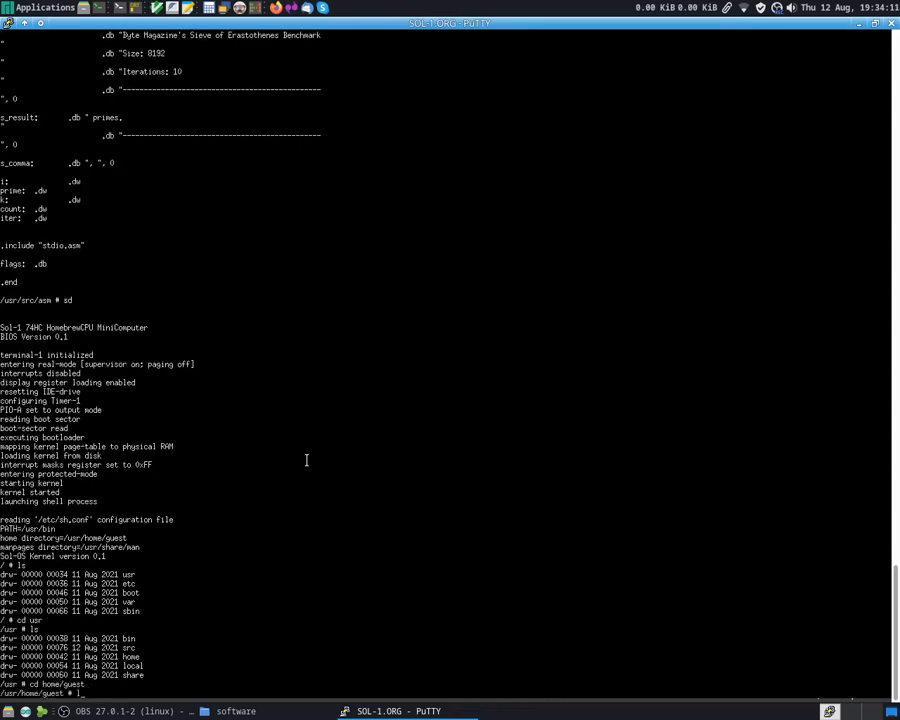
pyautogui.write('ls')
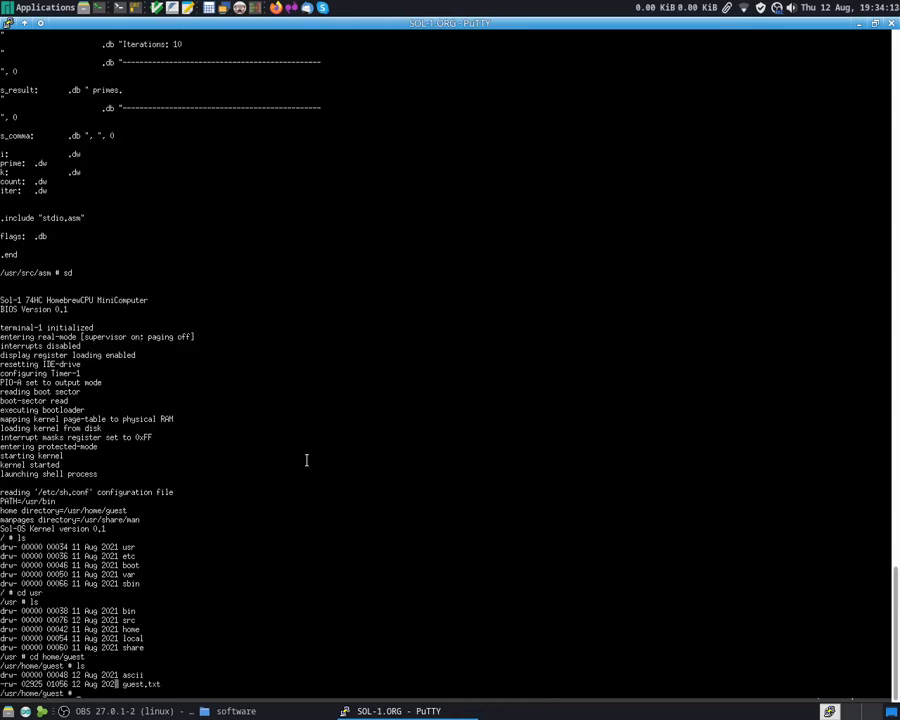
pyautogui.write('cd ascii')
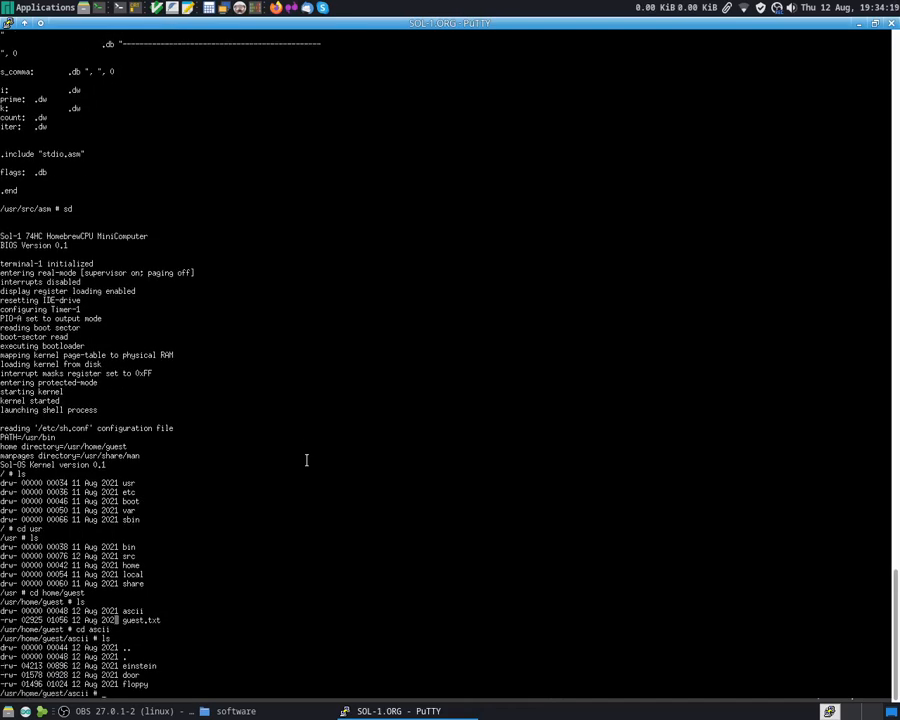
# Display the einstein ASCII art, then the door and floppy pictures together.
pyautogui.write('cat einstein')
pyautogui.write('ls')
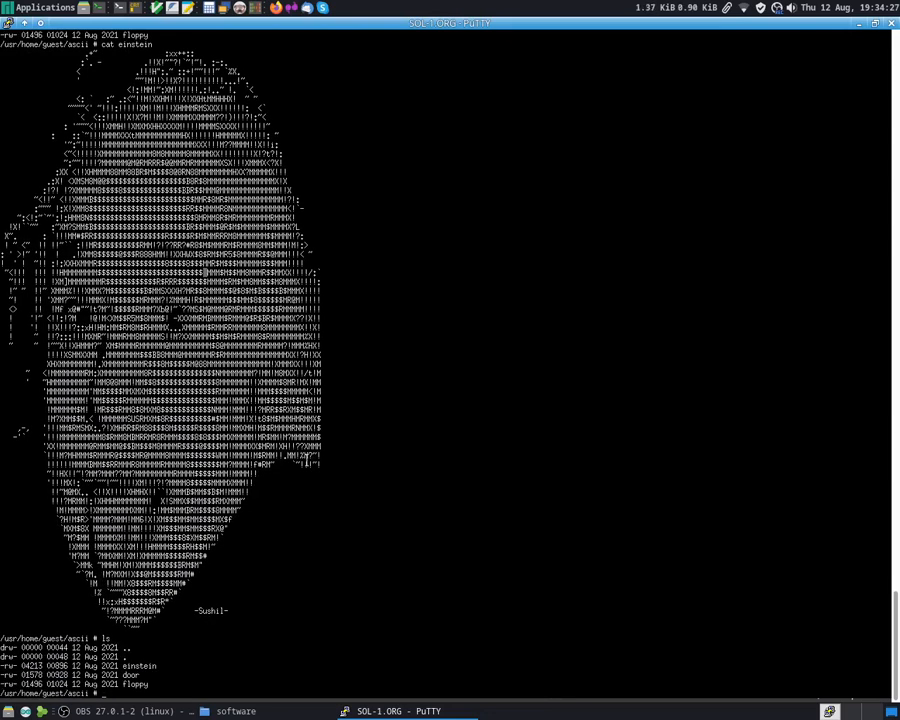
pyautogui.write('cat door fl')
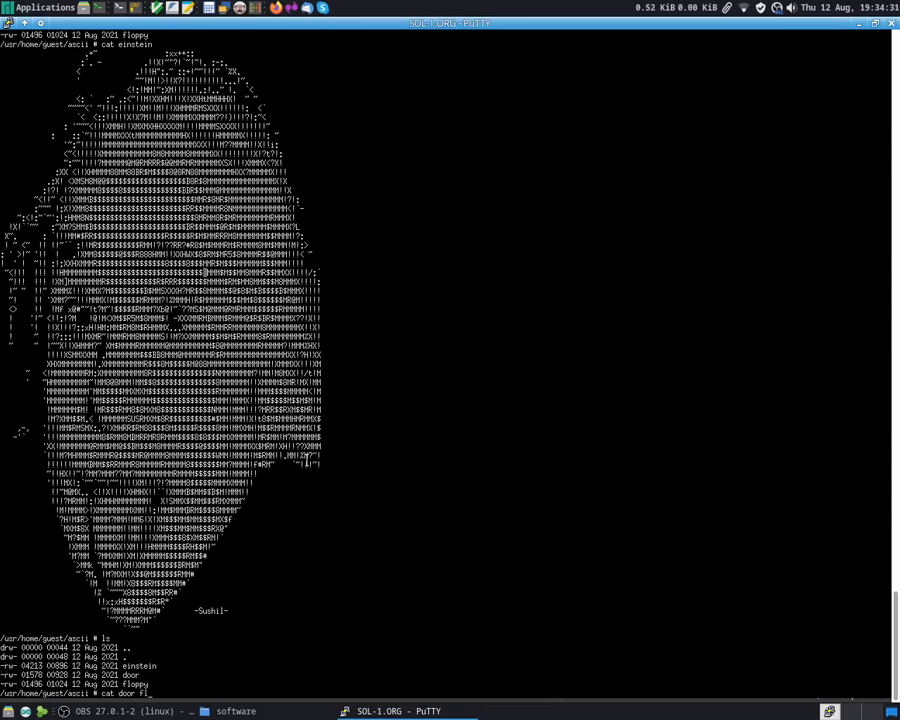
pyautogui.write('oppy')
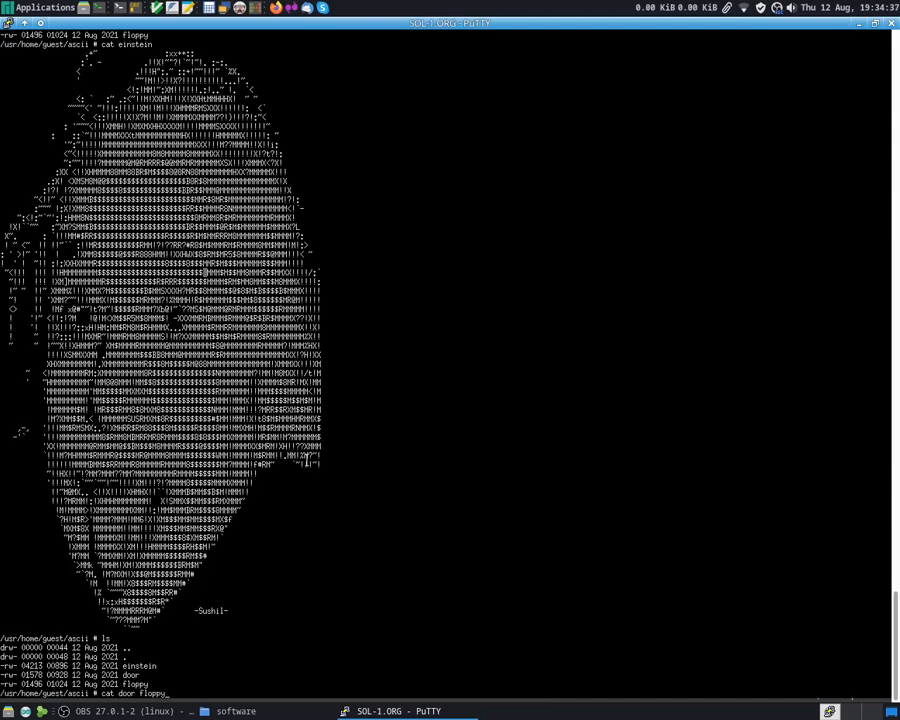
pyautogui.press('Return')
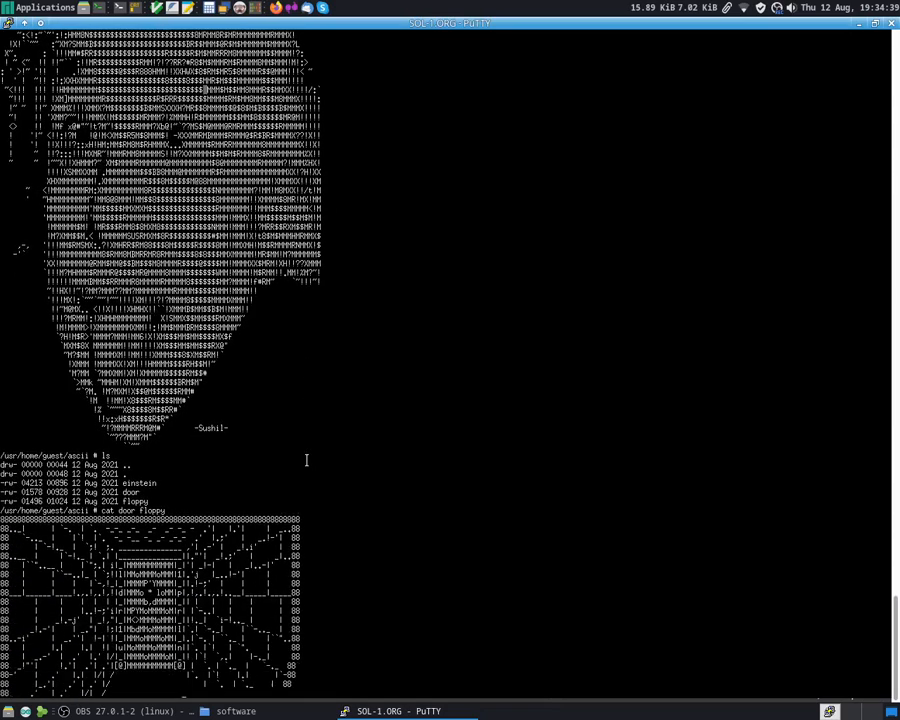
# Go back up to the guest home folder and list its contents.
pyautogui.scroll(-3)
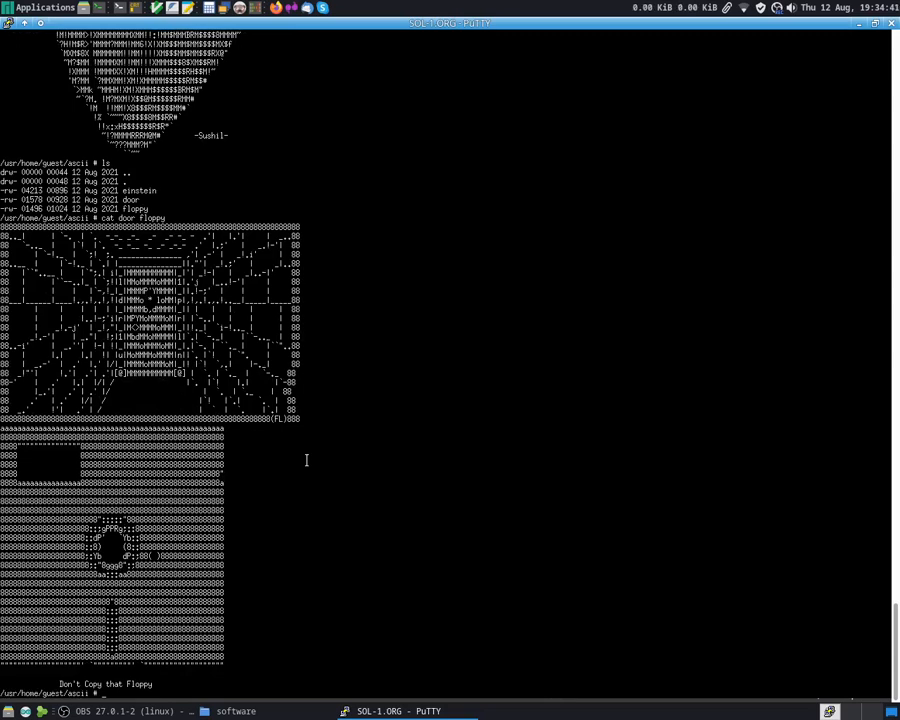
pyautogui.write('cii # cd ..')
pyautogui.write('ls')
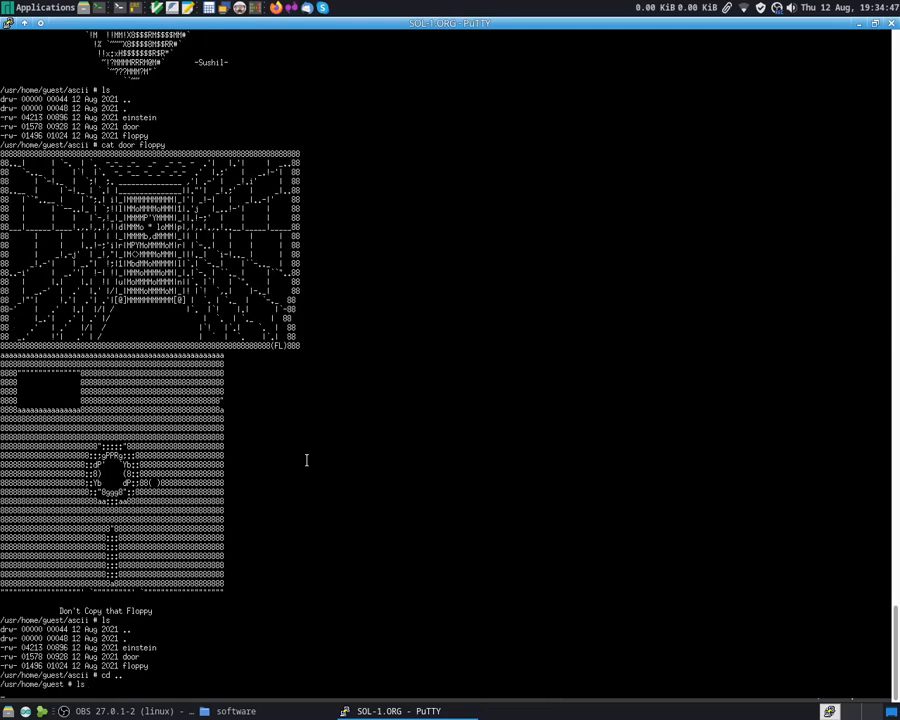
pyautogui.press('Return')
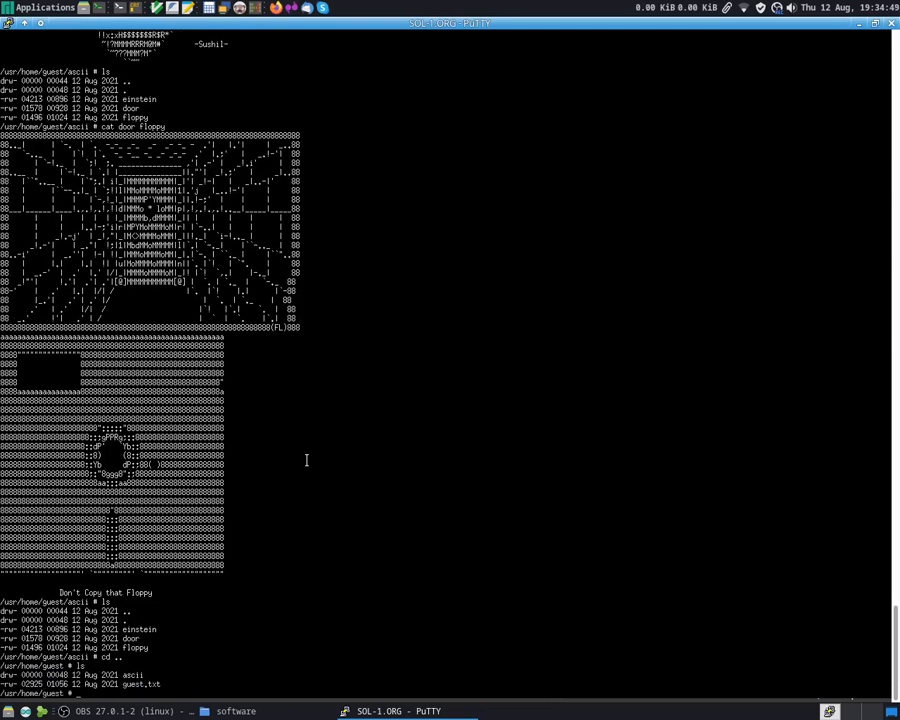
# Print guest.txt, the guestbook of visitor greetings from around the world.
pyautogui.write('guest.txt')
pyautogui.write('ed')
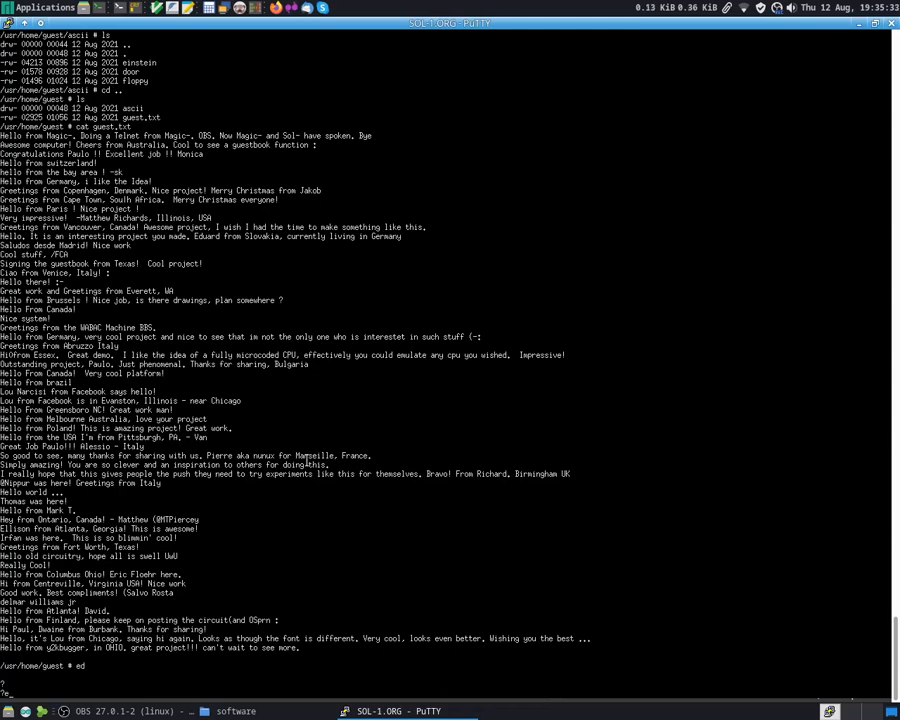
# In ed, append a Hello World line to guest.txt, write it to a new file, quit and list the folder.
pyautogui.write('guest.txt')
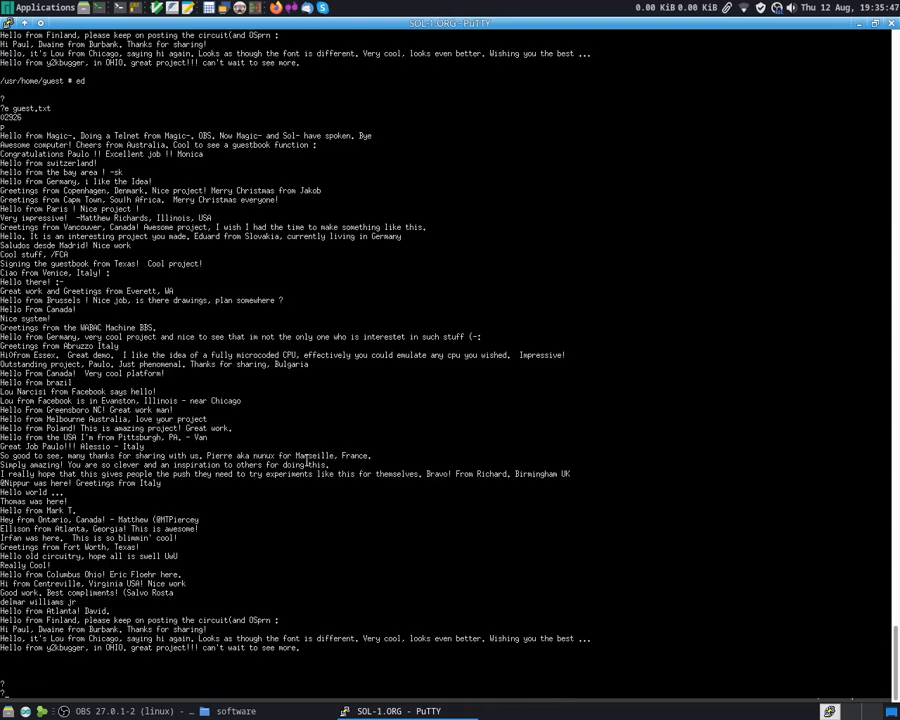
pyautogui.write('a')
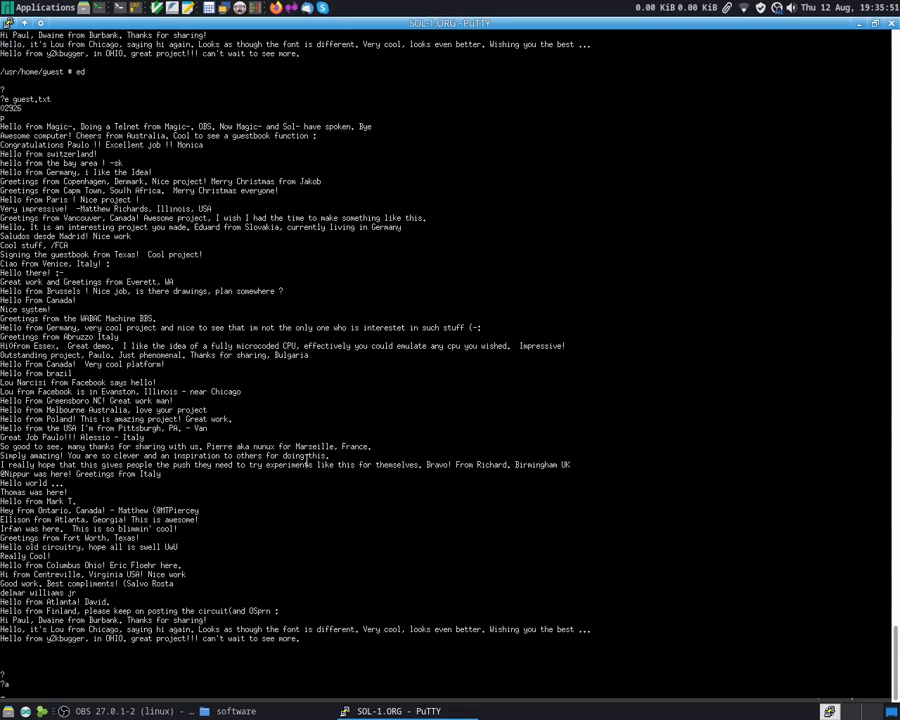
pyautogui.write('Hello World')
pyautogui.write('p')
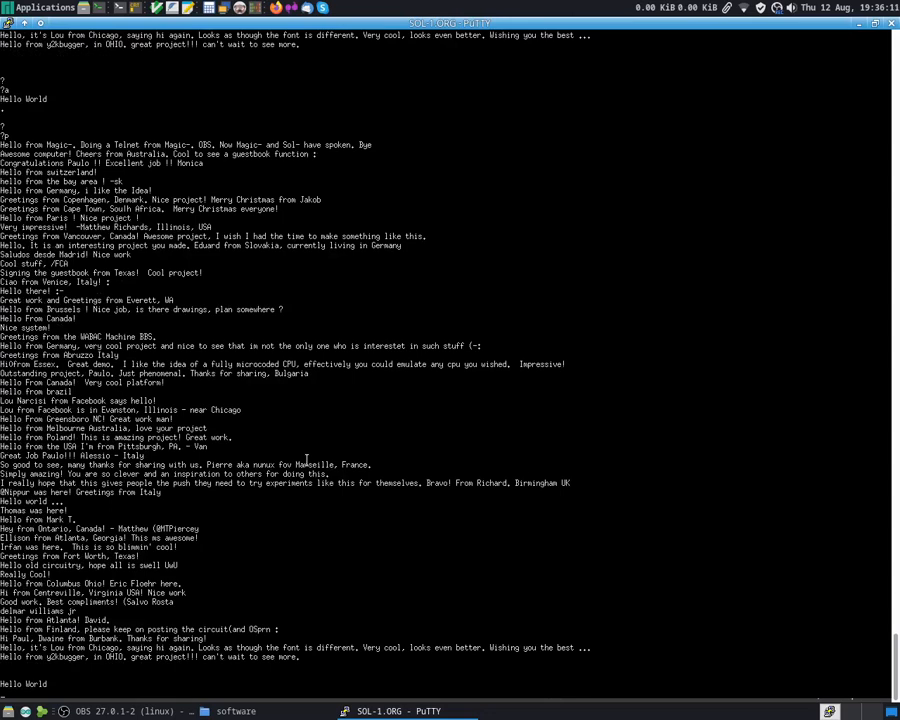
pyautogui.write('w filename')
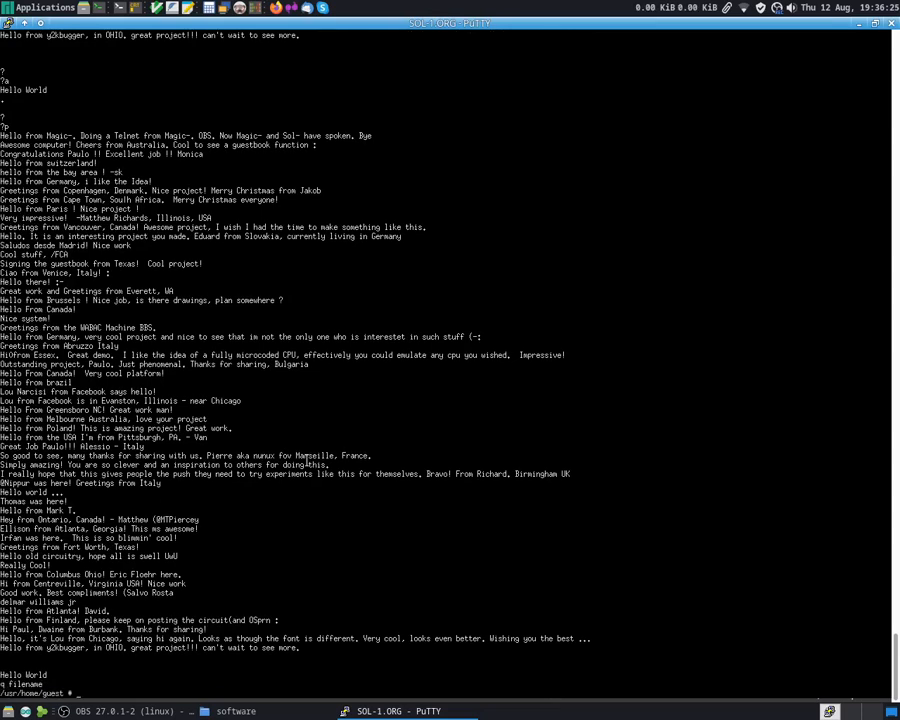
pyautogui.write('ls')
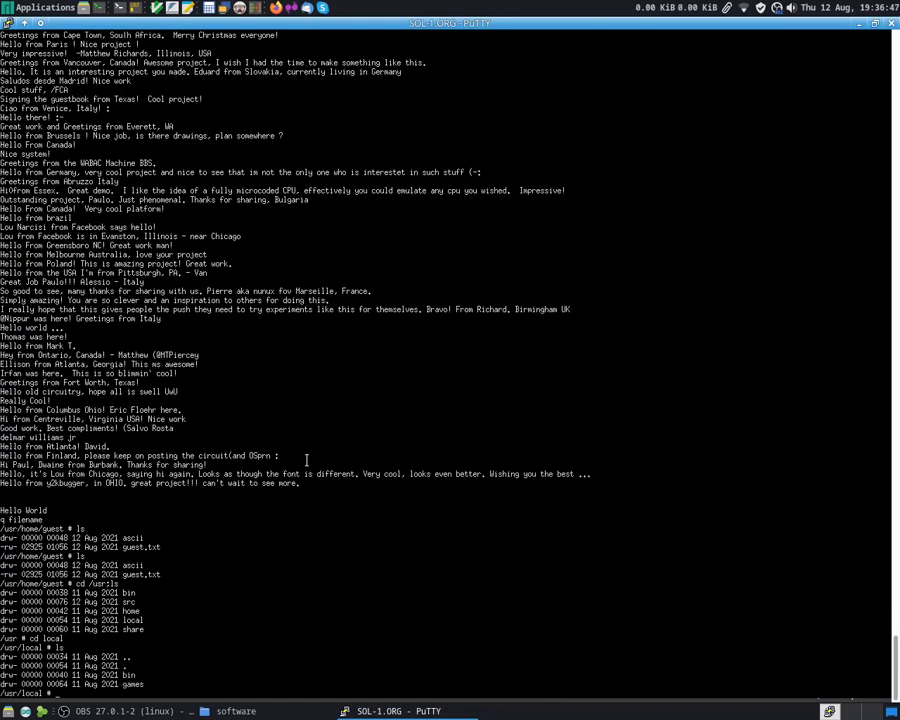
# Enter the local bin folder, list its programs and launch the sieve benchmark.
pyautogui.write('cd bin:ls')
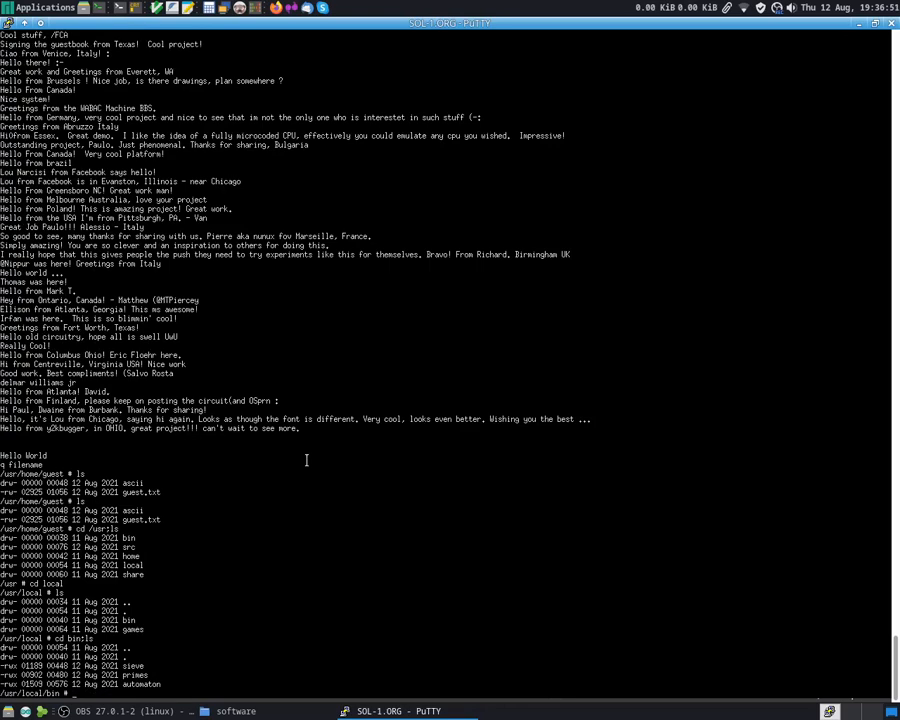
pyautogui.write('sieve')
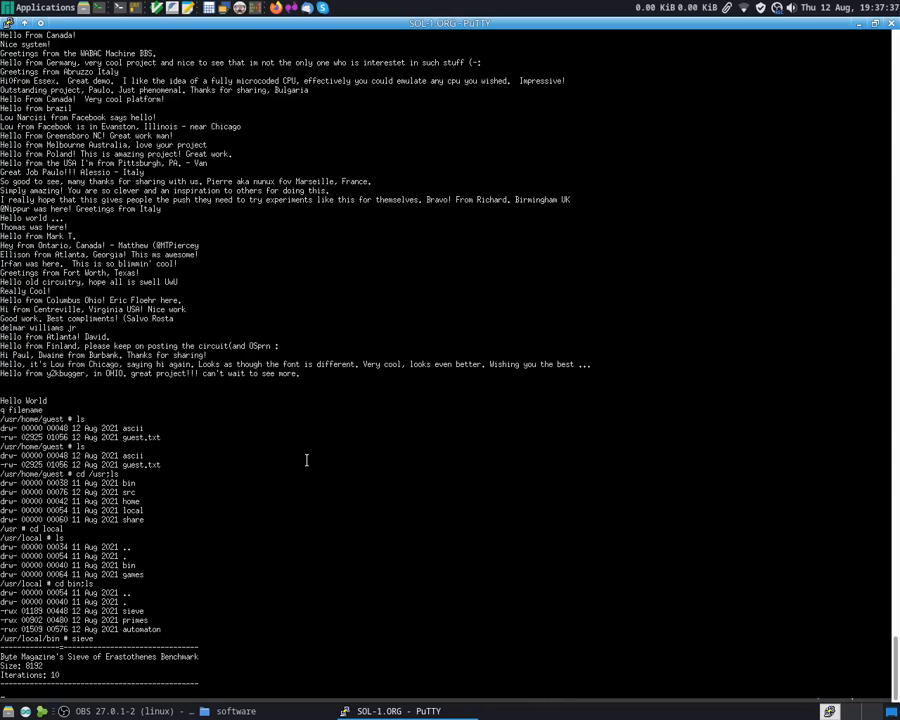
# Let the sieve finish with its prime count and run the primes/automaton program.
pyautogui.press('Return')
pyautogui.write('ls')
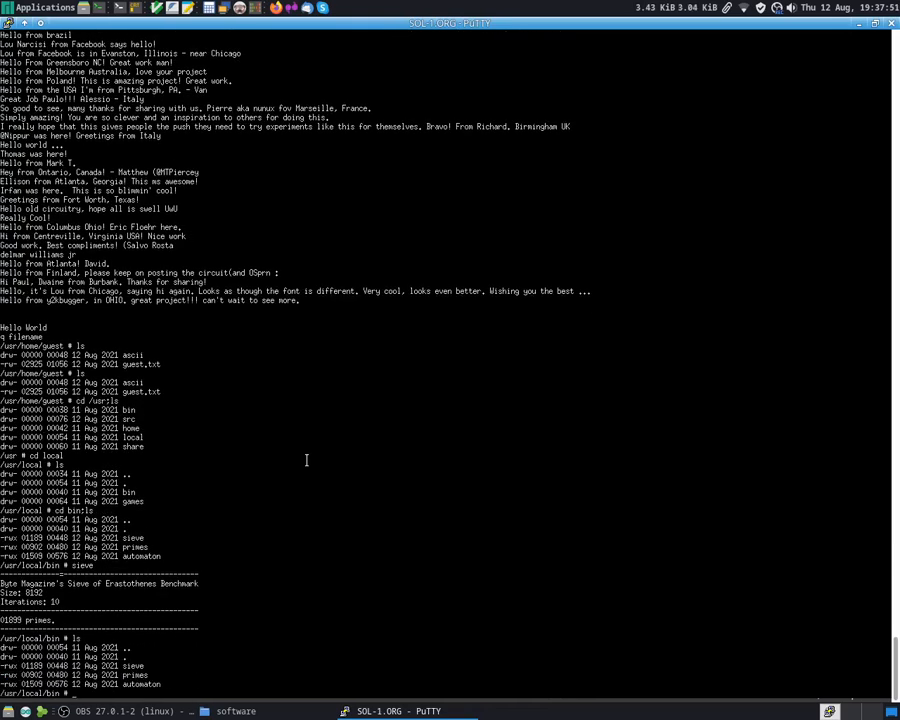
pyautogui.write('primes')
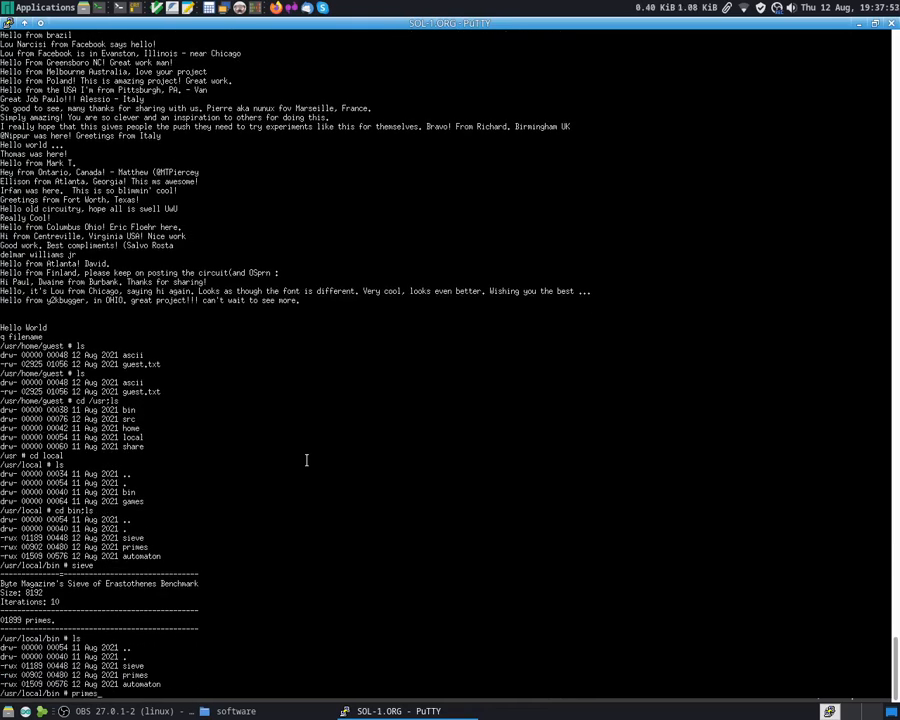
pyautogui.write('primes')
pyautogui.write('2')
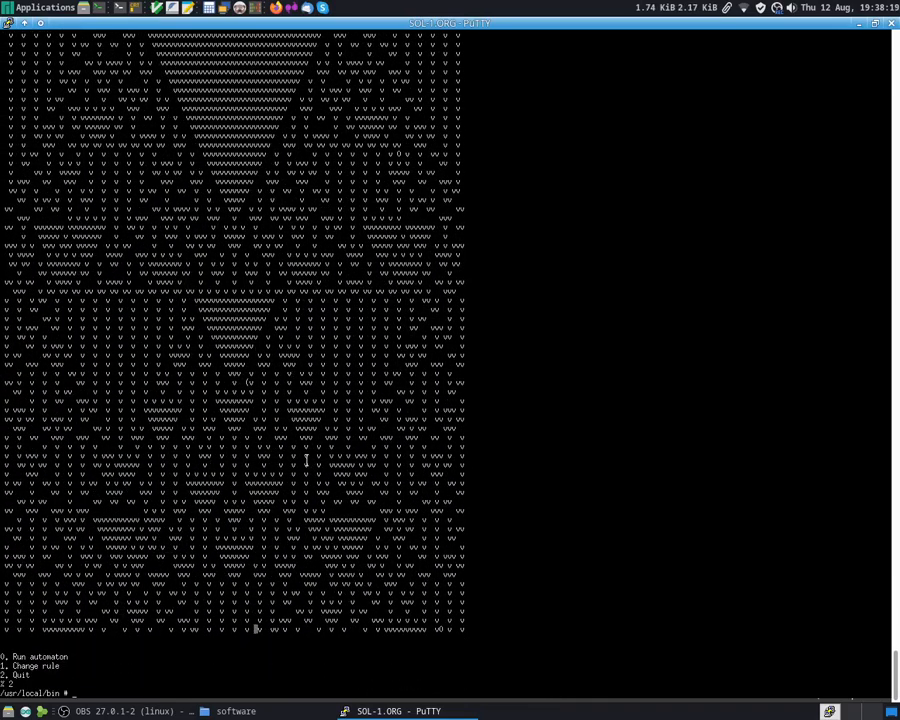
# List /usr/local/bin, then move up to /usr/local showing its bin and games folders.
pyautogui.write('ls')
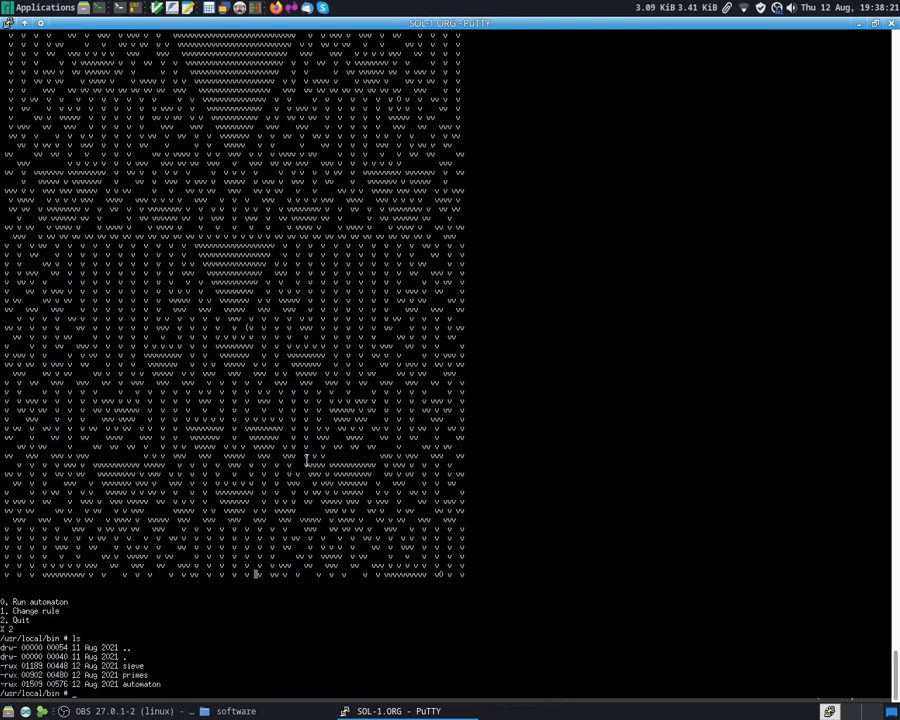
pyautogui.write('cd ..')
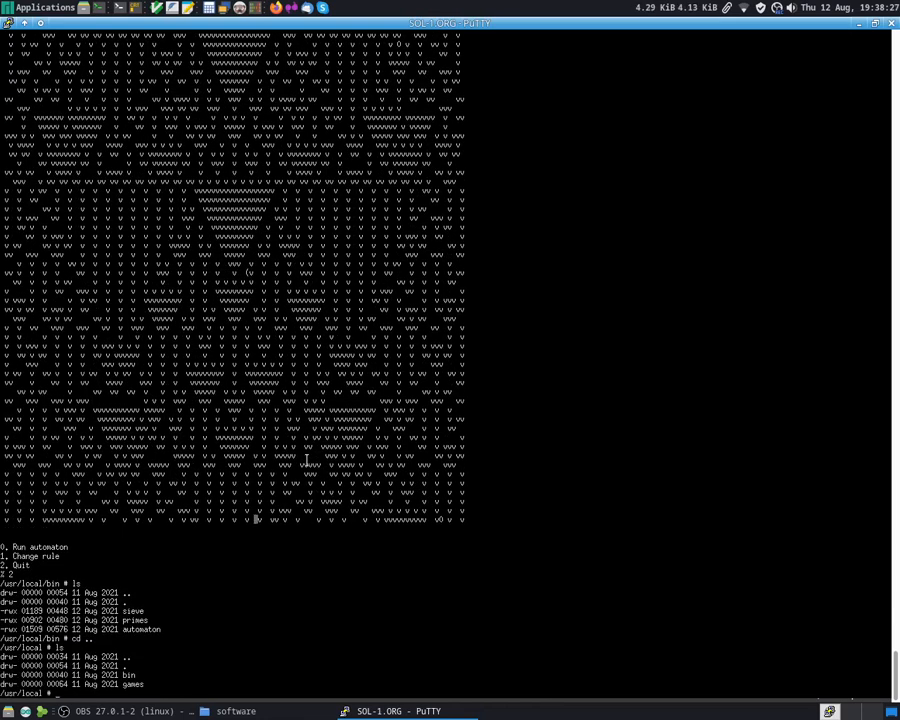
# Enter games, play the advent forest cabin adventure, then list the folder and return to /usr/local.
pyautogui.write('cd games;ls')
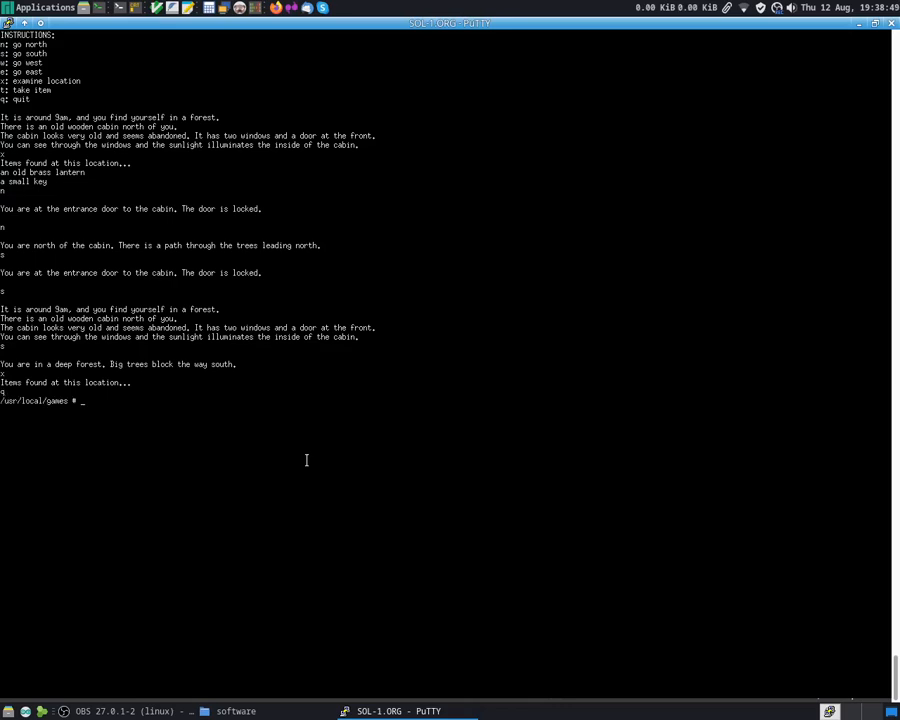
pyautogui.write('ls')
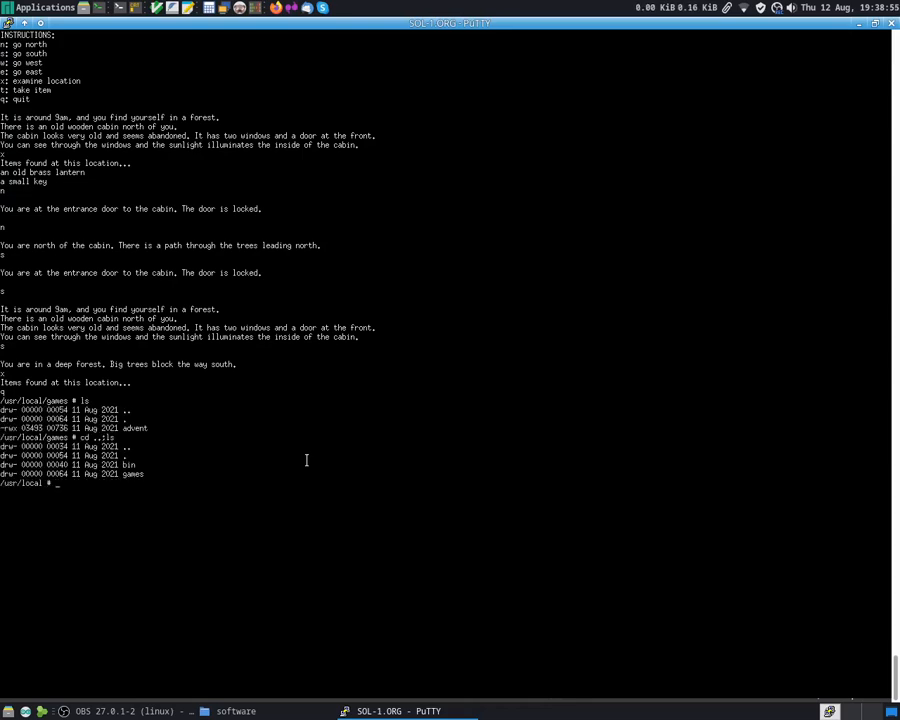
# Descend into /usr/share/doc/cpu and read the ucode.txt microcode signal notes.
pyautogui.write('cd ..;ls')
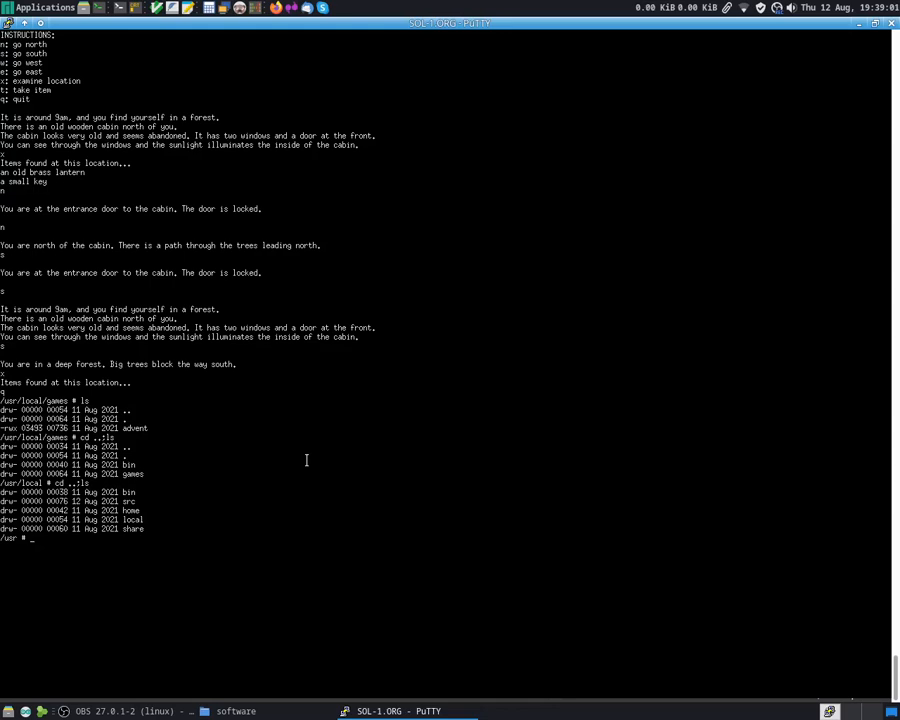
pyautogui.write('cd share')
pyautogui.write('ls')
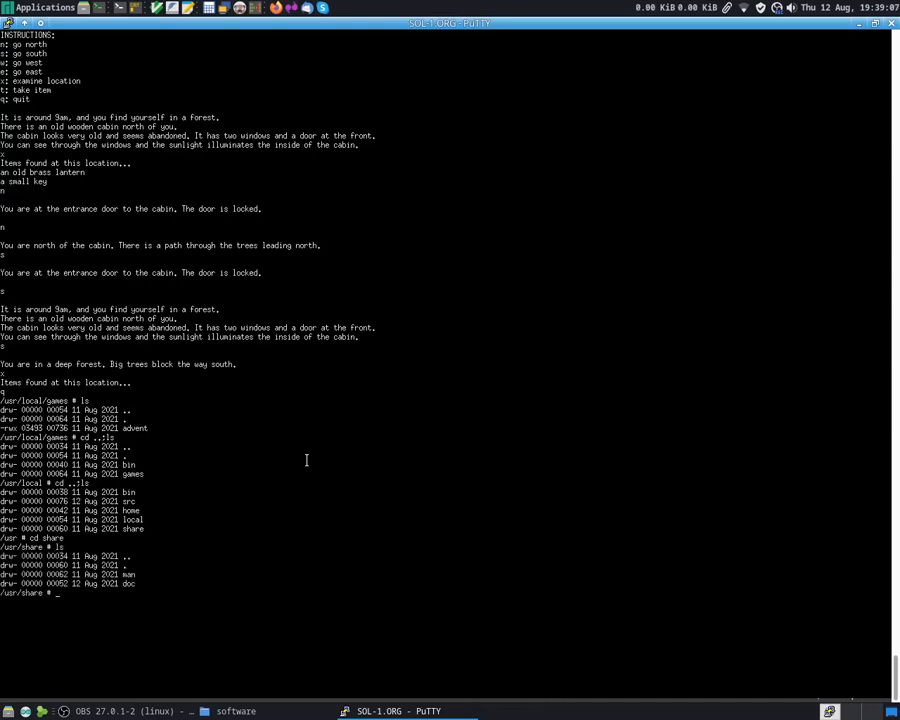
pyautogui.write('cd doc;ls')
pyautogui.write('cat')
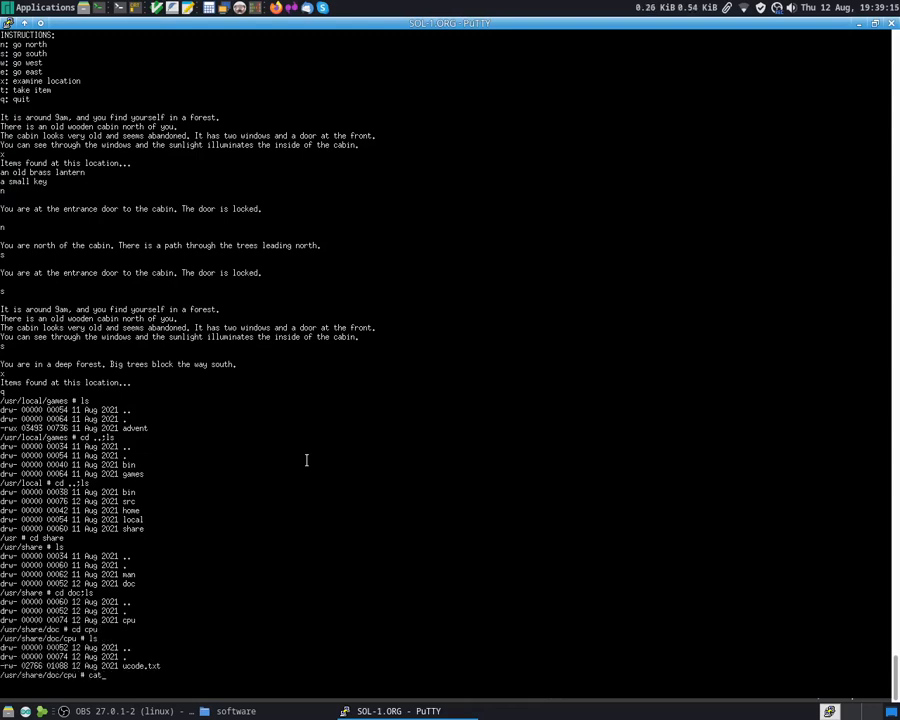
pyautogui.write('ucode.txt')
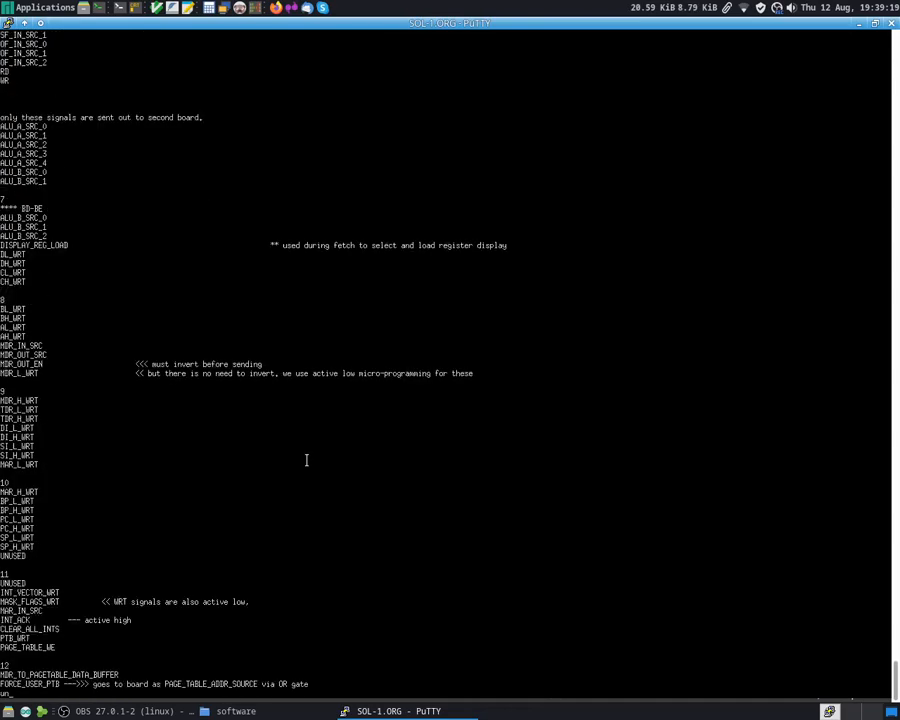
pyautogui.scroll(-3)
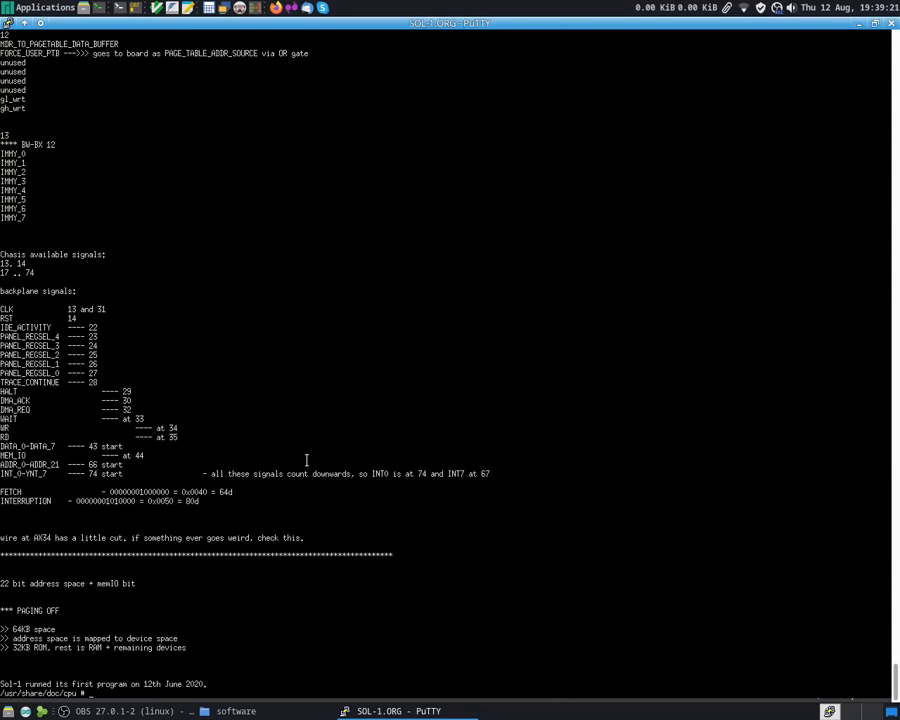
# Return to the root directory and list it.
pyautogui.write('cd usr')
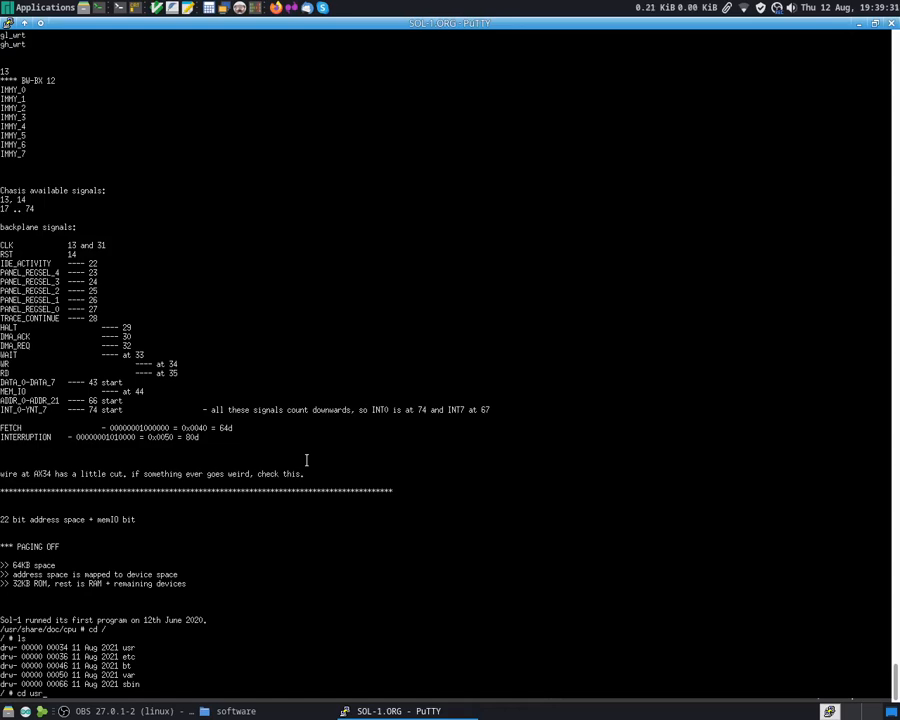
# Go into /usr/bin, list its commands, echo hello world and run ps to show processes.
pyautogui.write('/bin;ls')
pyautogui.write('echo hello world')
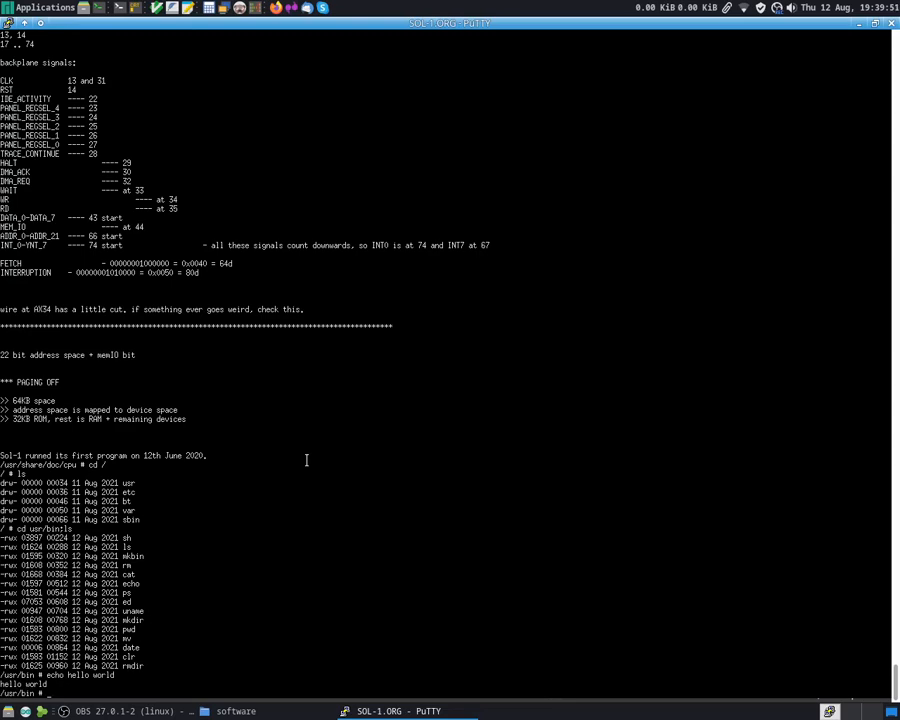
pyautogui.write('ps')
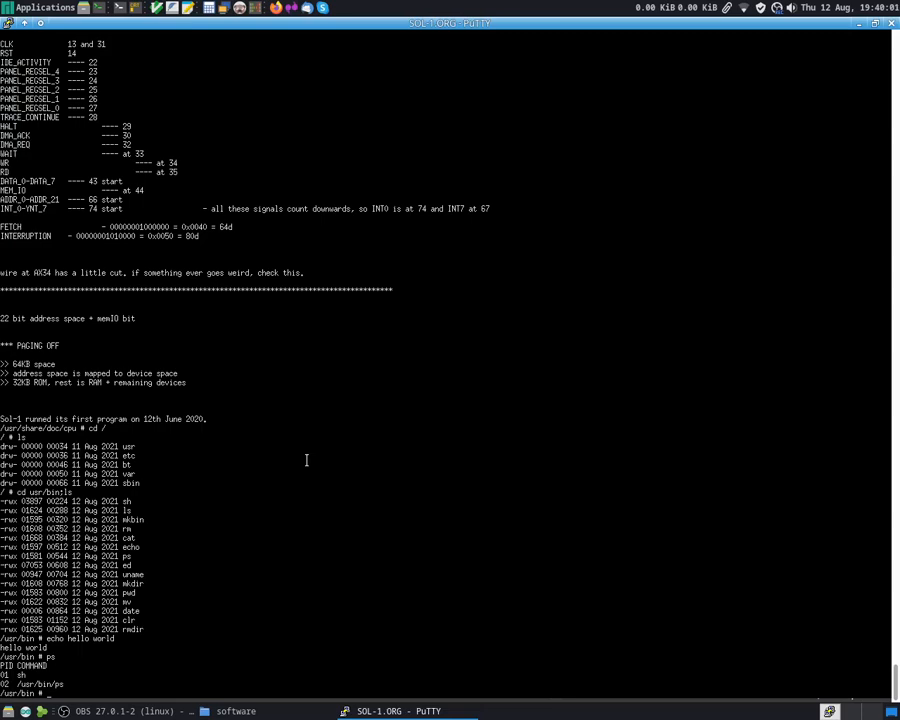
pyautogui.write('/usr/local/bi')
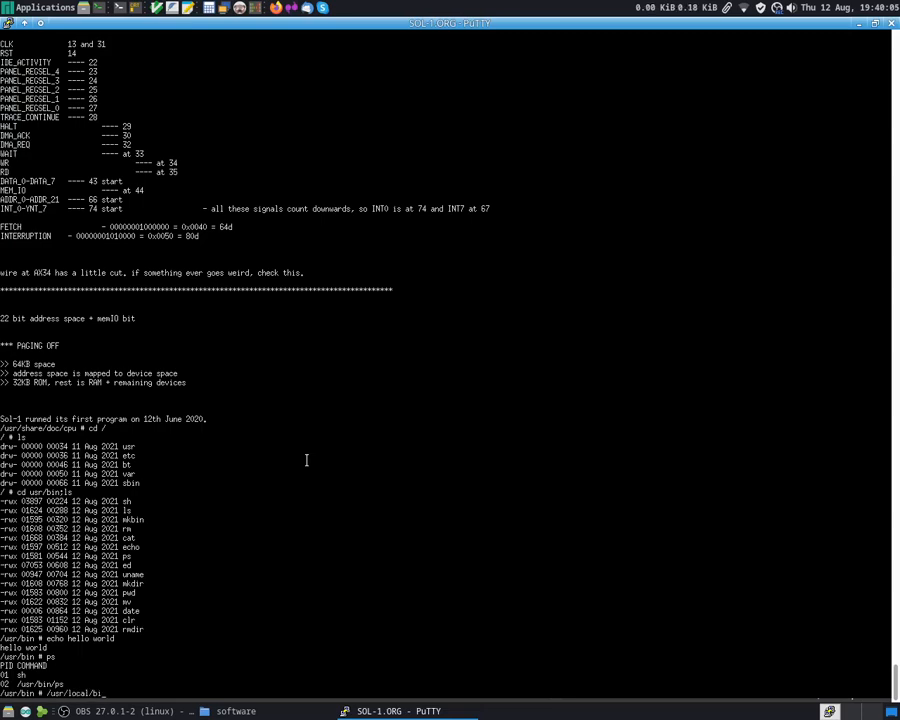
# Run primes to 10000, suspend it, bring it back with fg 2, then end it and confirm with ps.
pyautogui.write('primes')
pyautogui.write('10000')
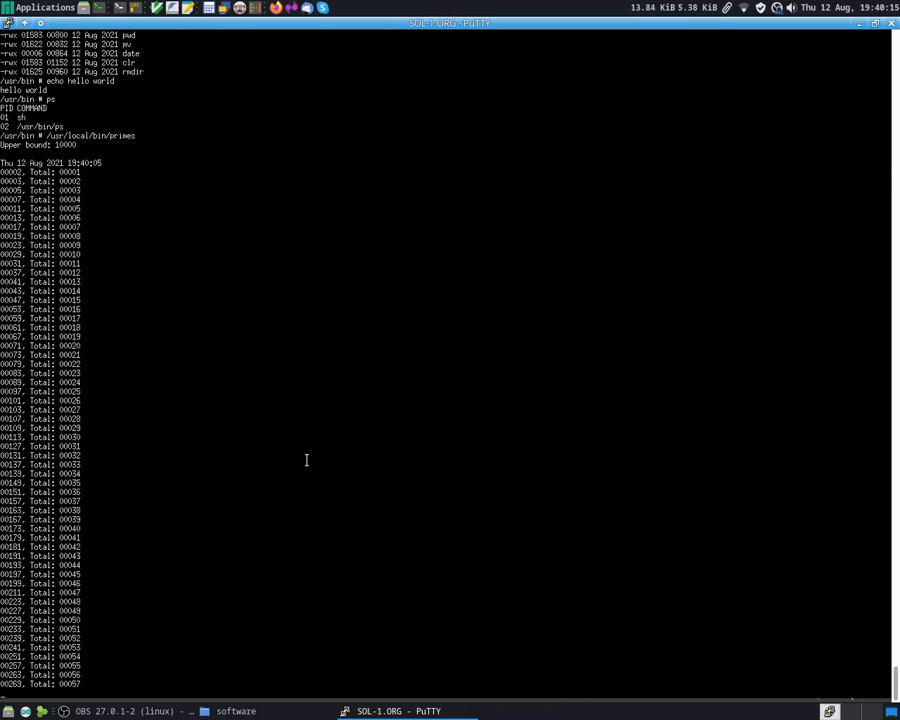
pyautogui.scroll(-3)
pyautogui.write('ps')
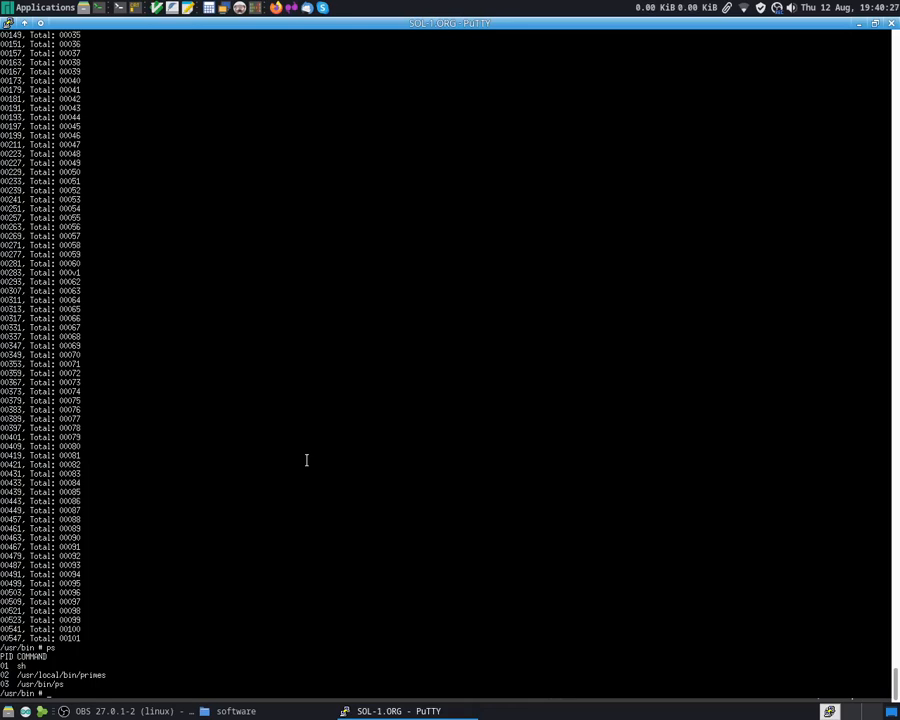
pyautogui.write('fg 2')
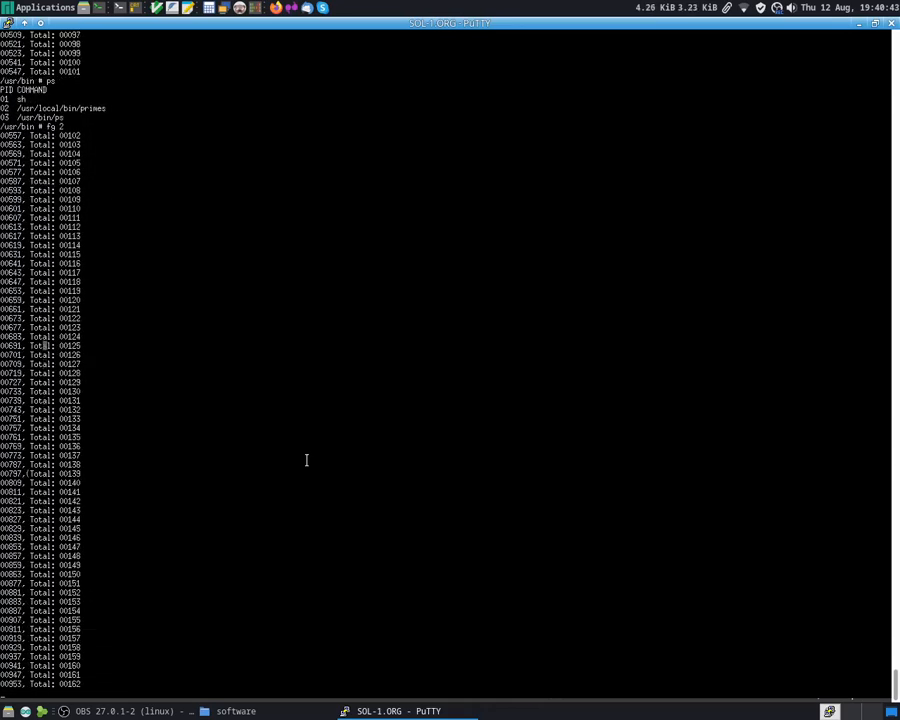
pyautogui.scroll(-3)
pyautogui.write('ps')
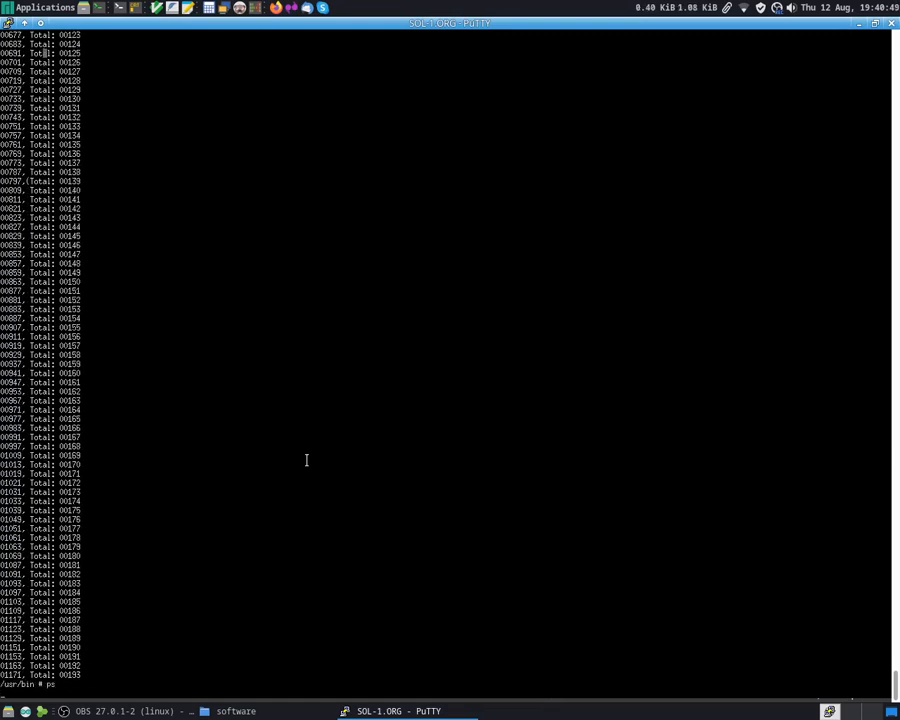
pyautogui.press('Return')
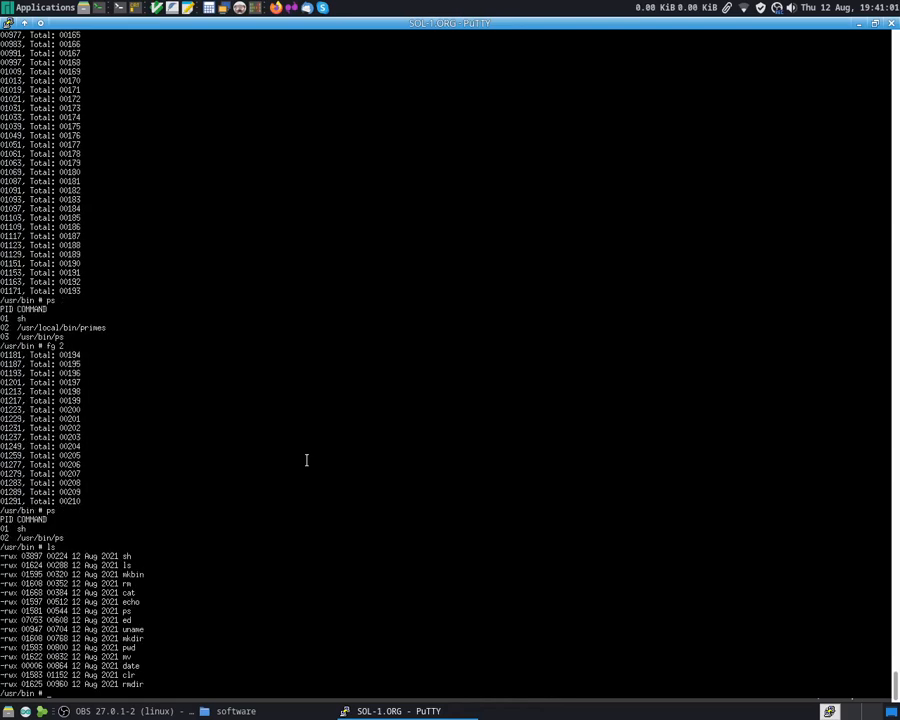
# Show uname, pwd and date, then clear the screen and relist /usr/bin.
pyautogui.write('uname')
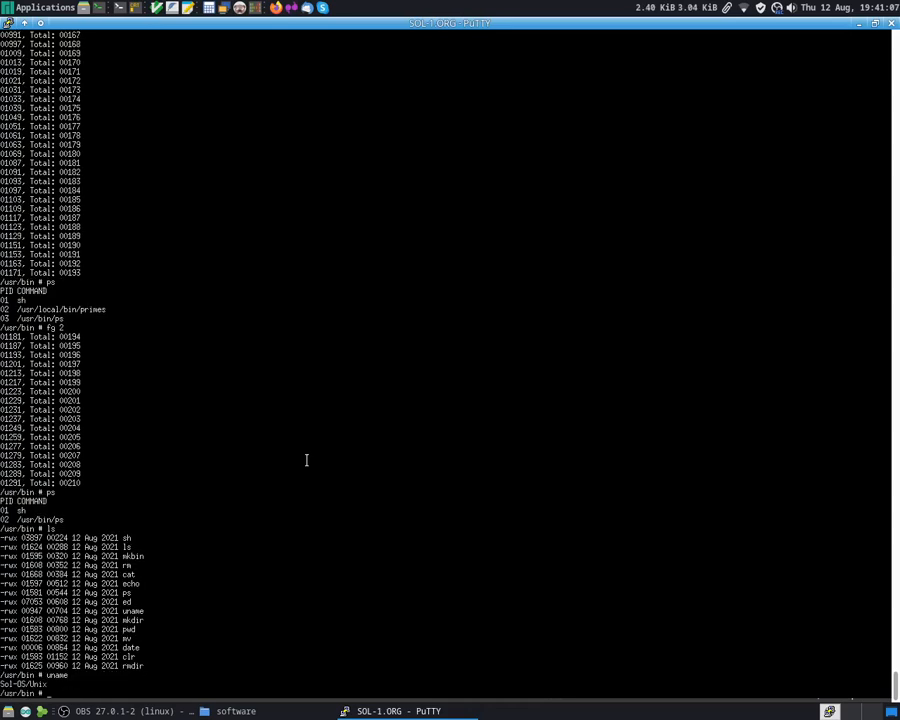
pyautogui.write('pw')
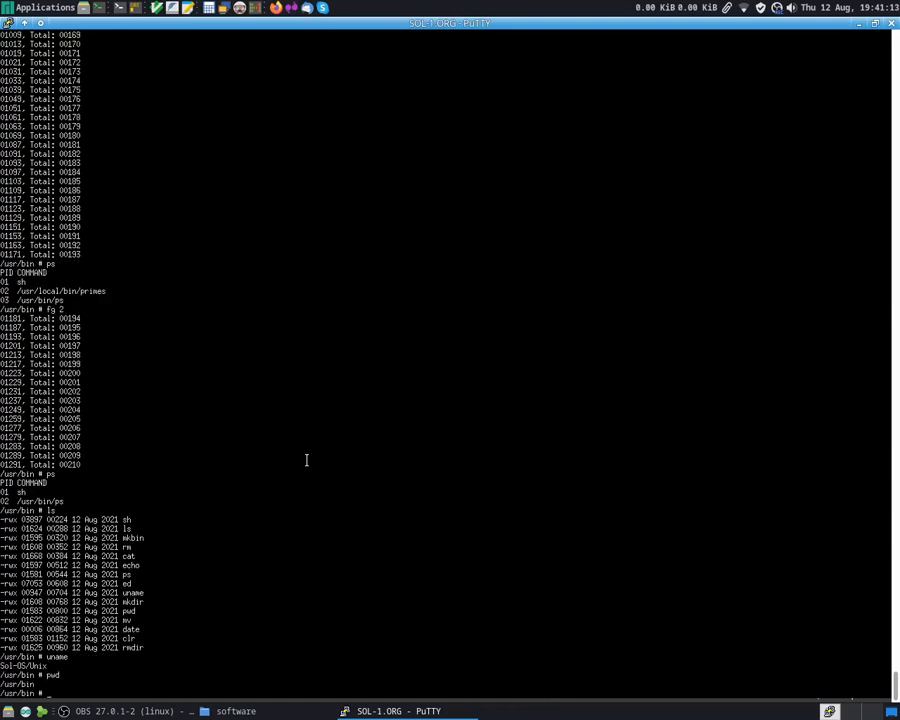
pyautogui.write('date')
pyautogui.write('cd /')
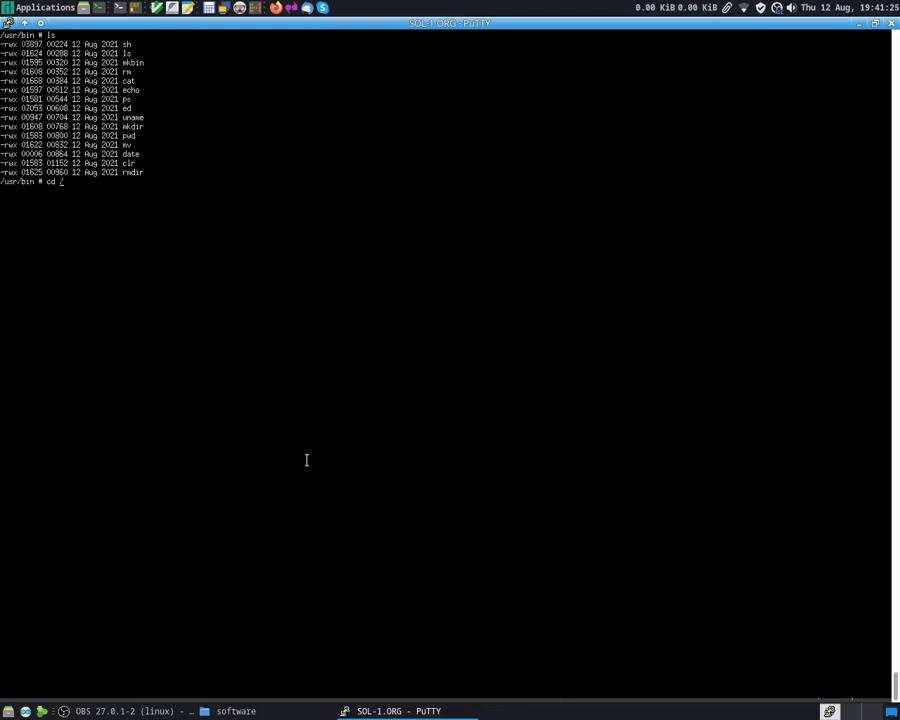
# Return to / and list usr, etc, boot, var, sbin; begin typing telnet sol-1.org 51515.
pyautogui.write('ls')
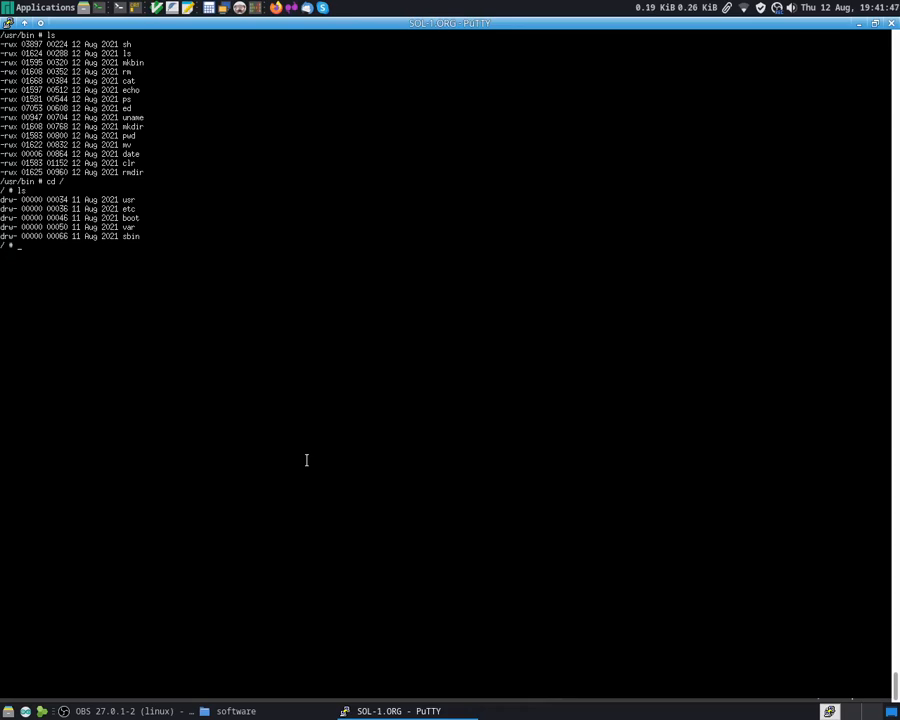
pyautogui.write('telnet sol01')
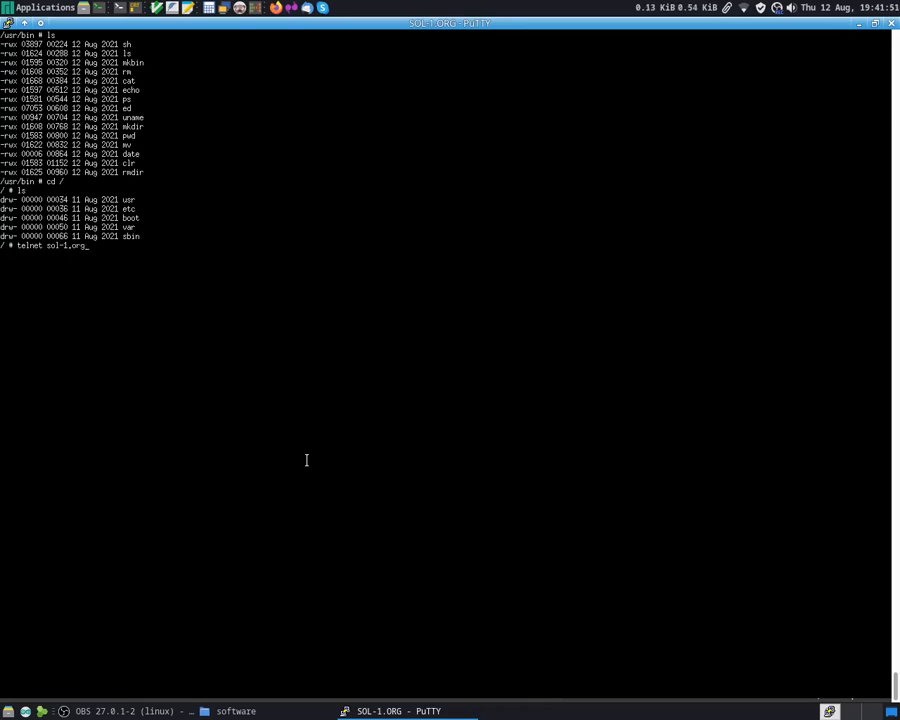
pyautogui.write('51515')
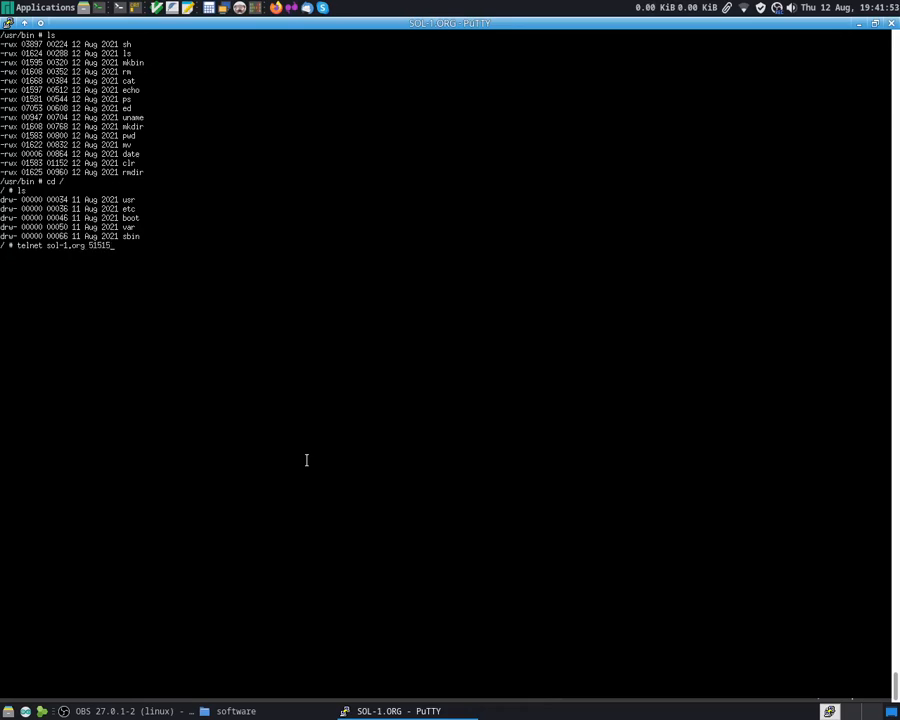